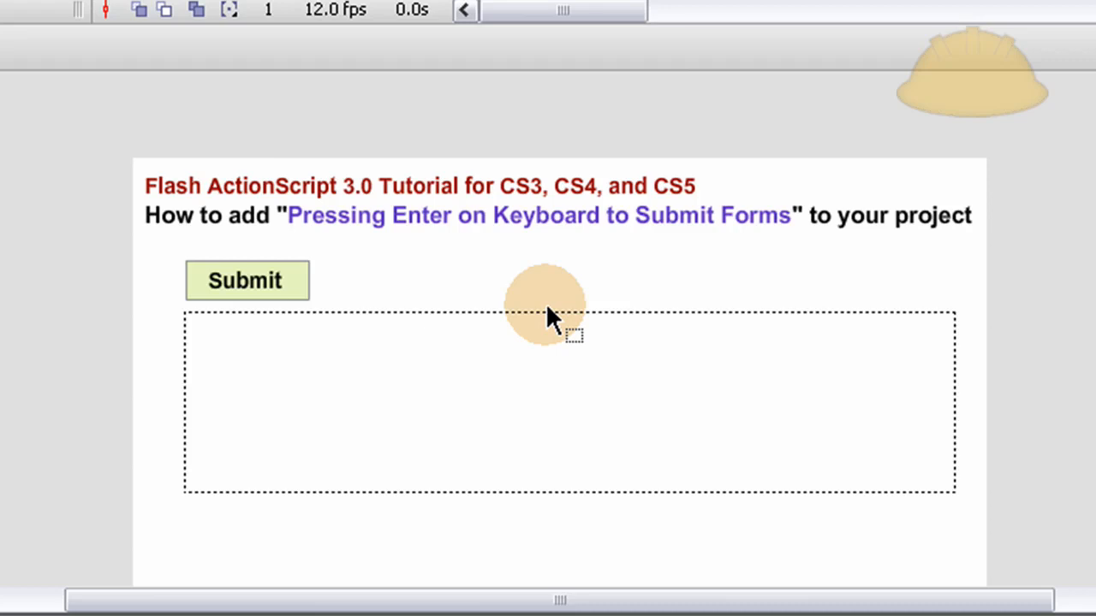
pyautogui.moveTo(260, 295)
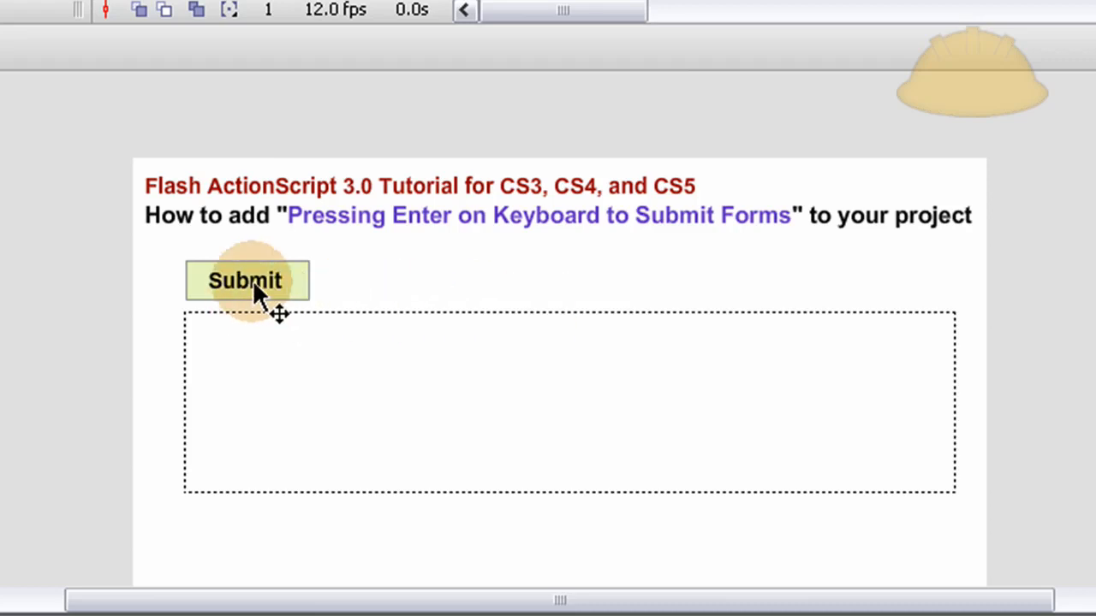
pyautogui.moveTo(385, 283)
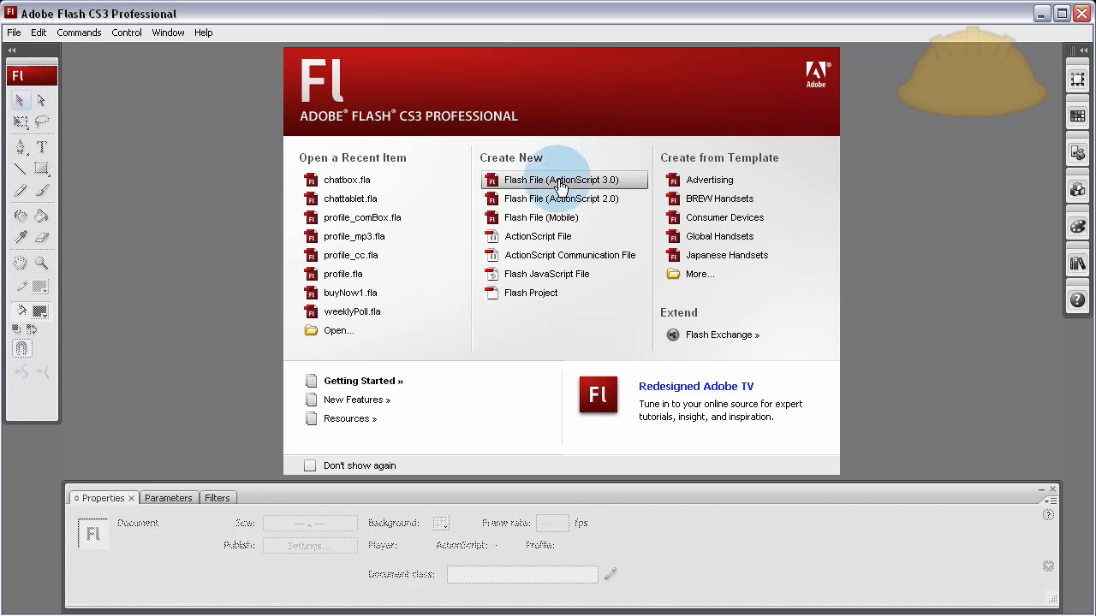
# Start a new ActionScript 3.0 document and draw a small rectangle primitive near the stage's top-left
pyautogui.click(562, 180)
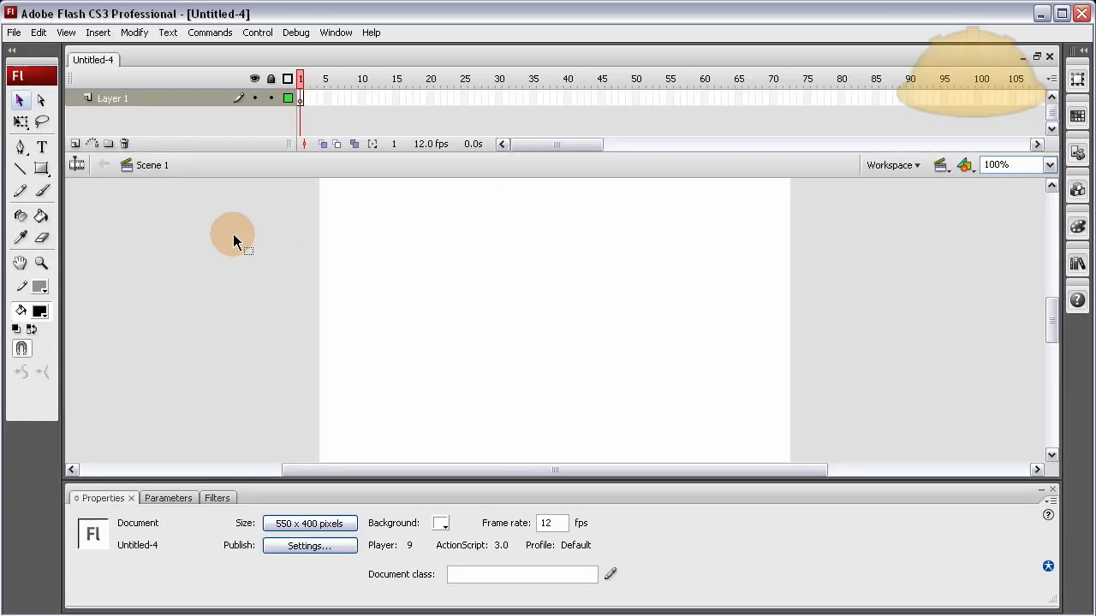
pyautogui.click(41, 169)
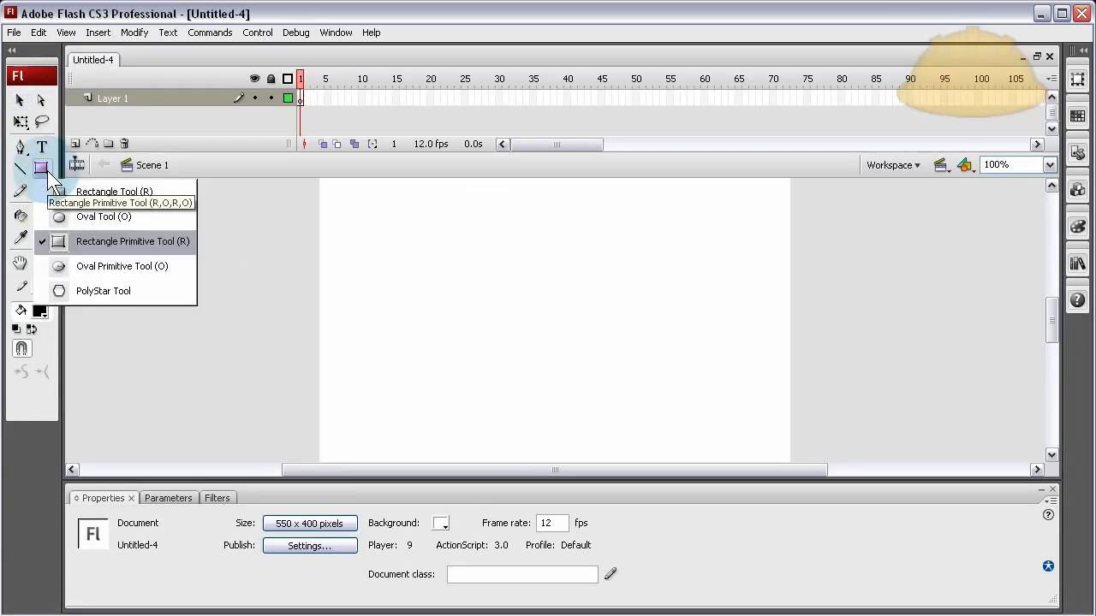
pyautogui.click(133, 239)
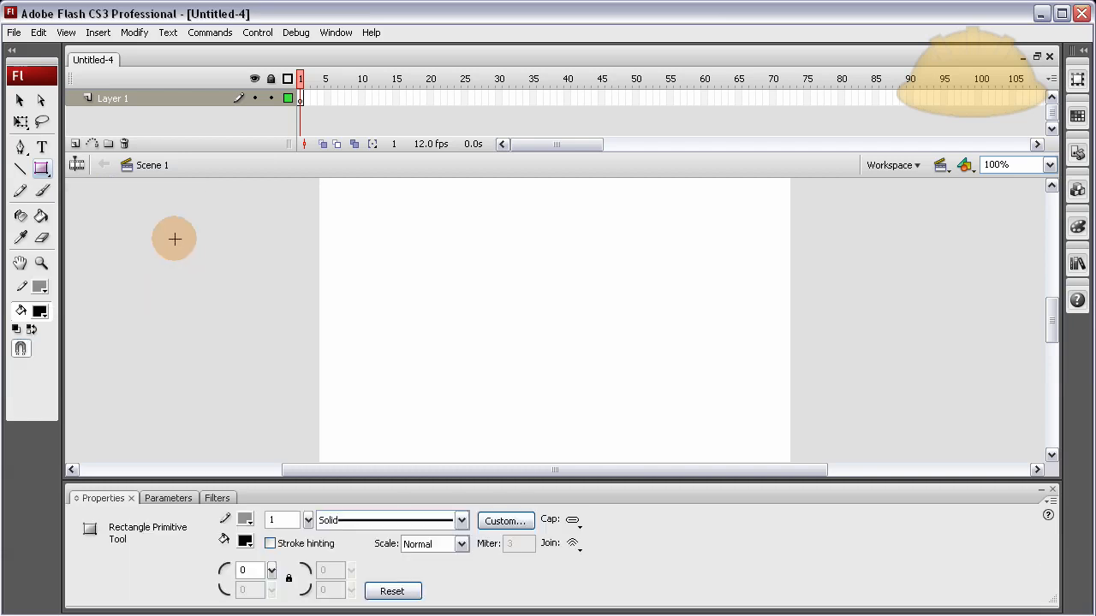
pyautogui.moveTo(350, 209); pyautogui.dragTo(435, 231)
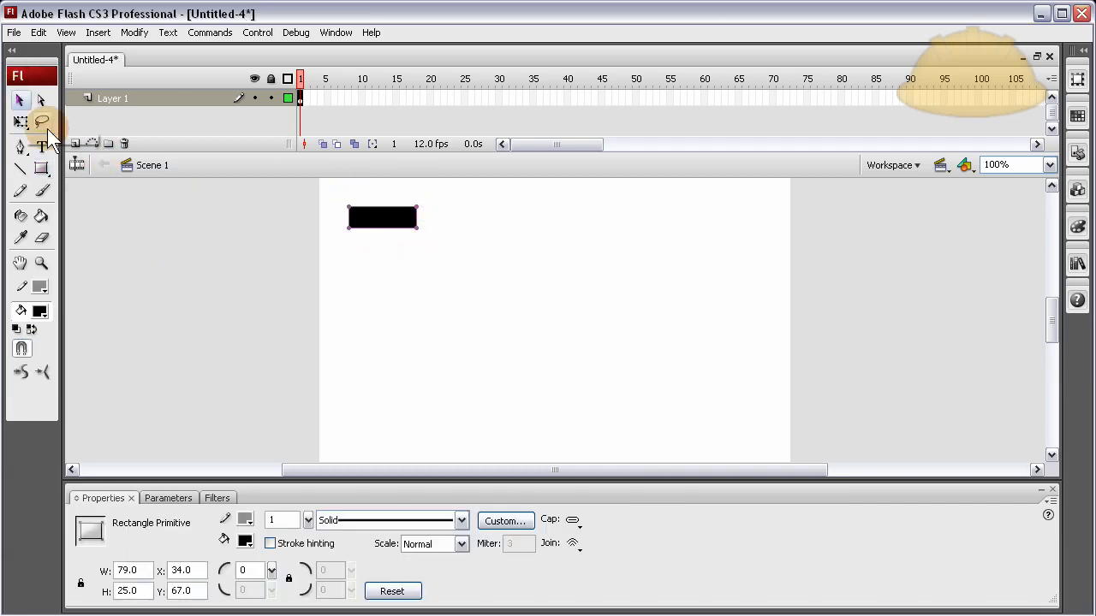
# Fill the rectangle with a pale yellow-green colour from the custom colour picker
pyautogui.click(245, 541)
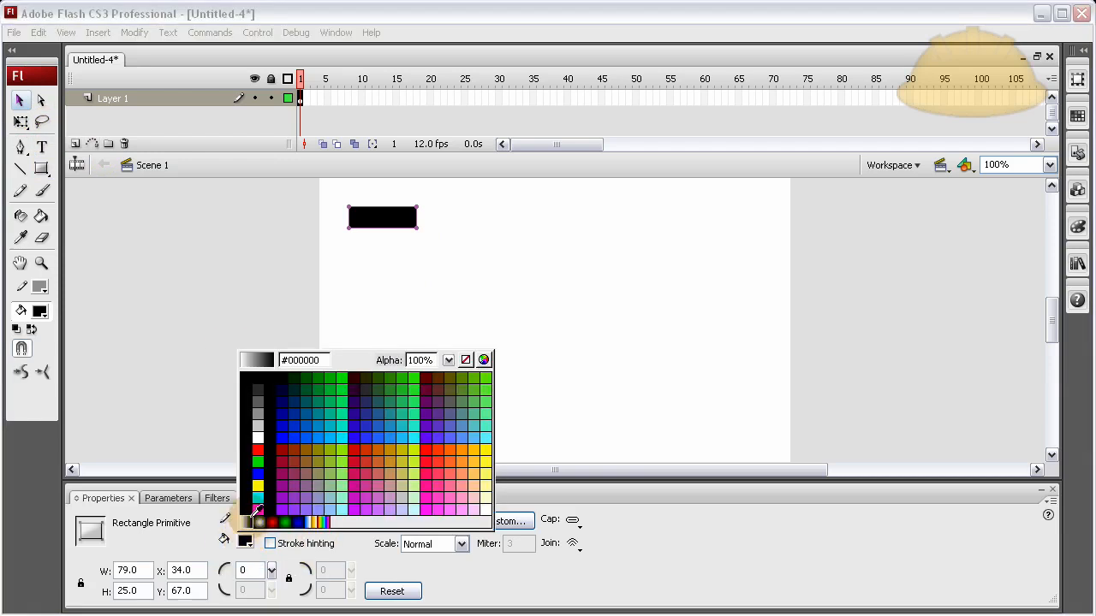
pyautogui.click(482, 360)
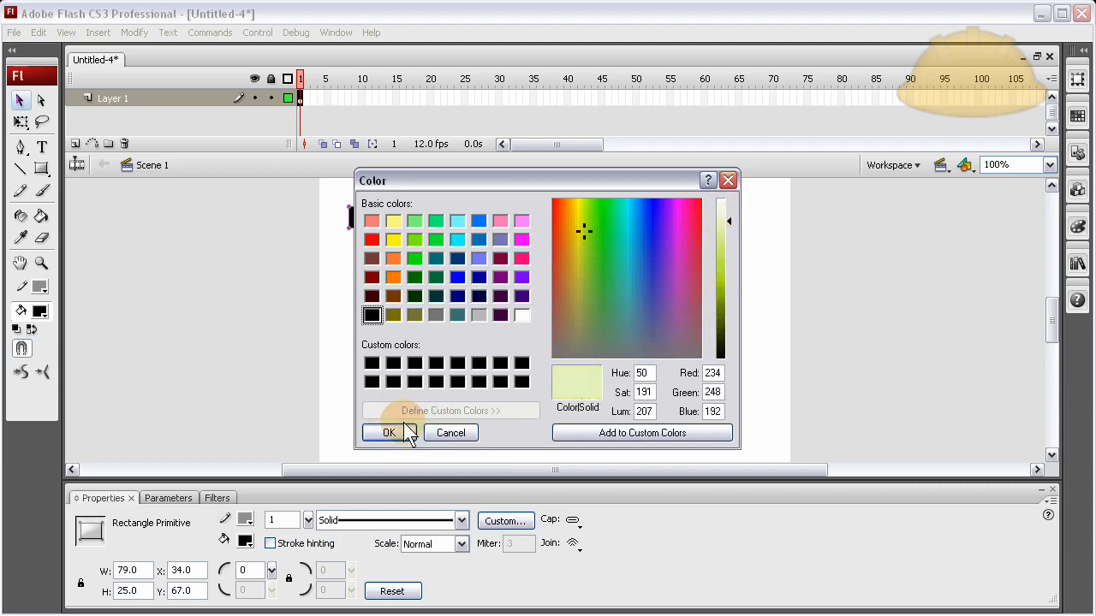
pyautogui.click(390, 431)
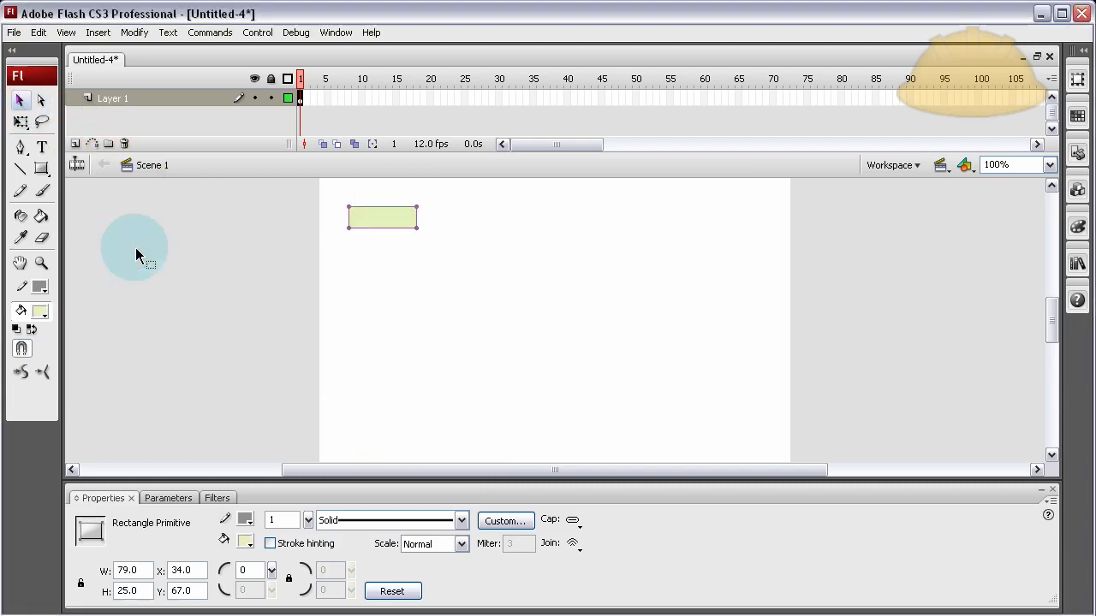
# Add a static text box reading Submit over the rectangle
pyautogui.click(41, 148)
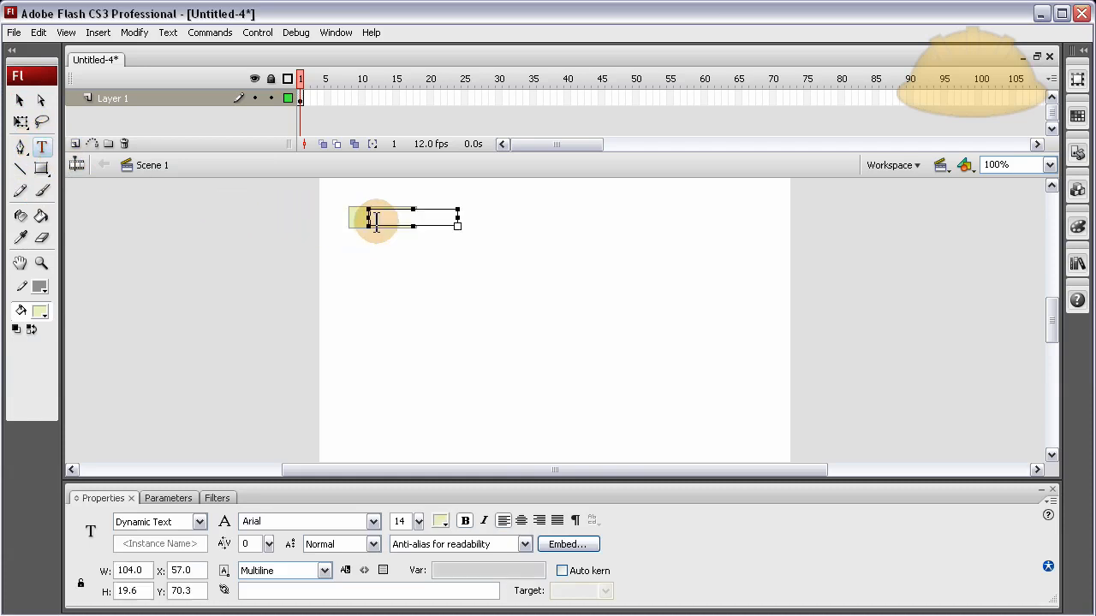
pyautogui.moveTo(599, 238)
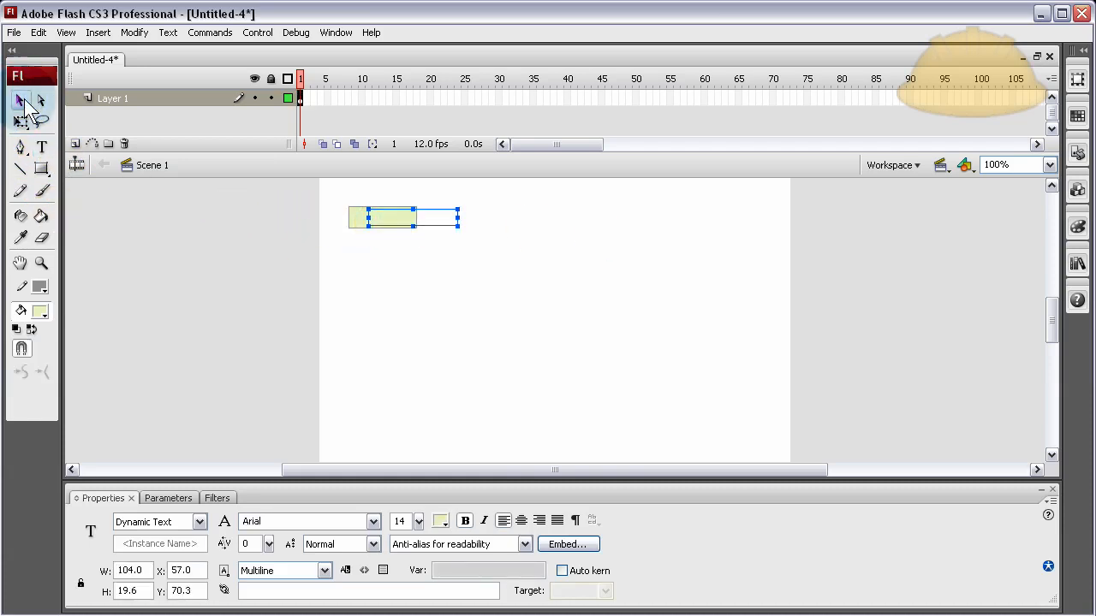
pyautogui.click(159, 520)
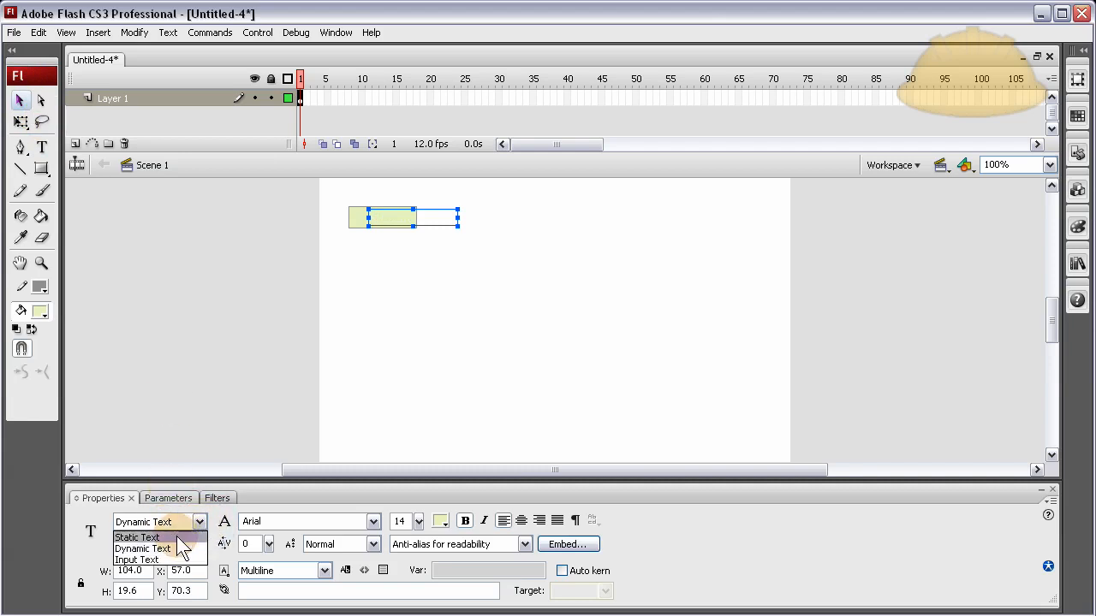
pyautogui.click(137, 538)
pyautogui.write('Submit')
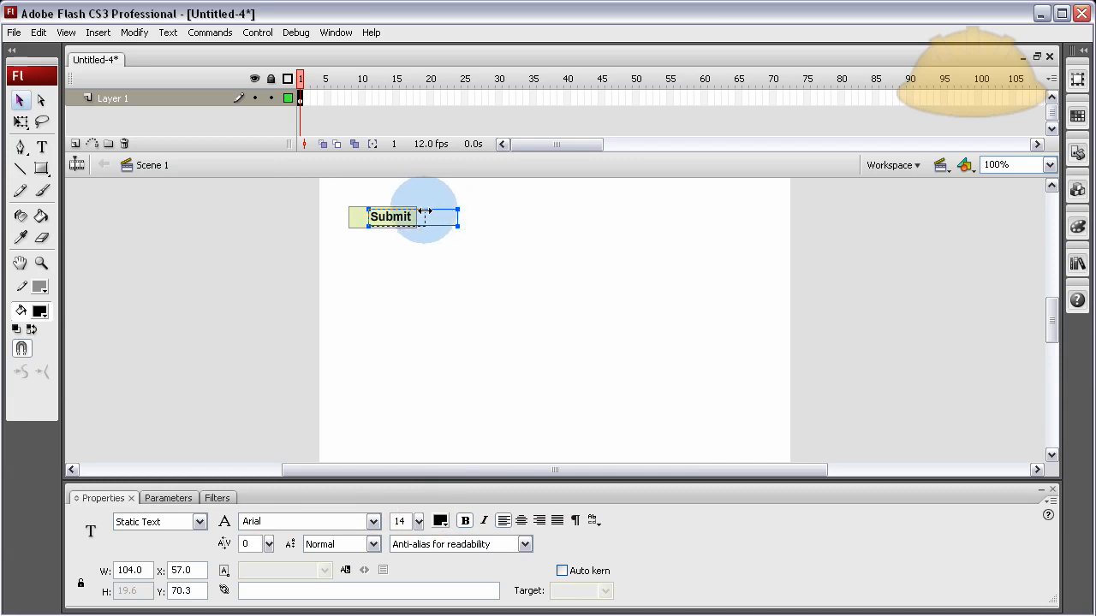
# Narrow the Submit label and centre it on the rectangle
pyautogui.moveTo(459, 215); pyautogui.dragTo(419, 216)
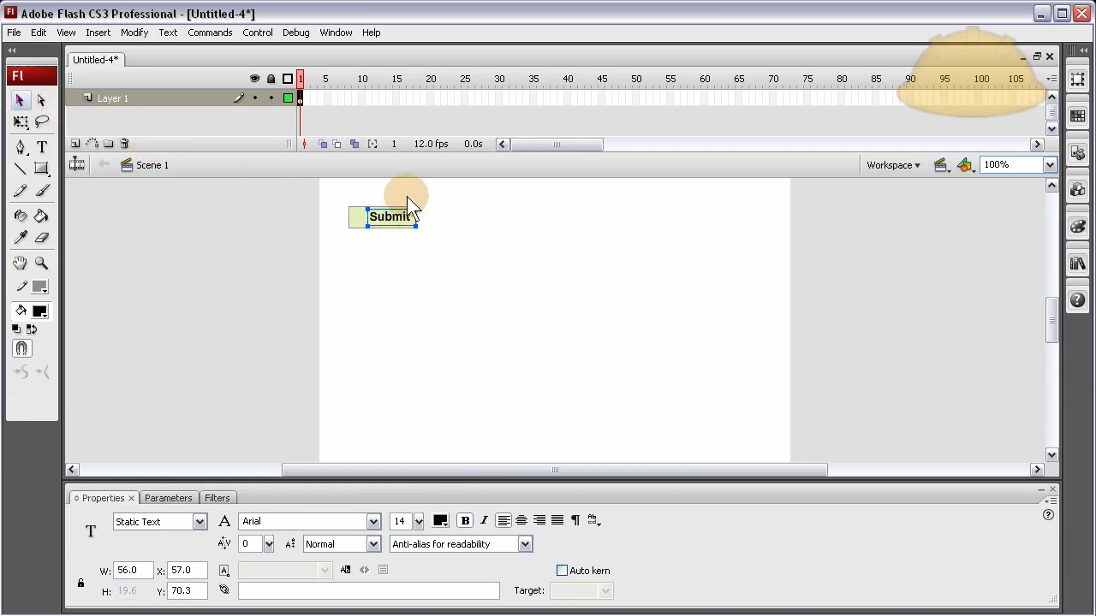
pyautogui.moveTo(408, 215); pyautogui.dragTo(381, 216)
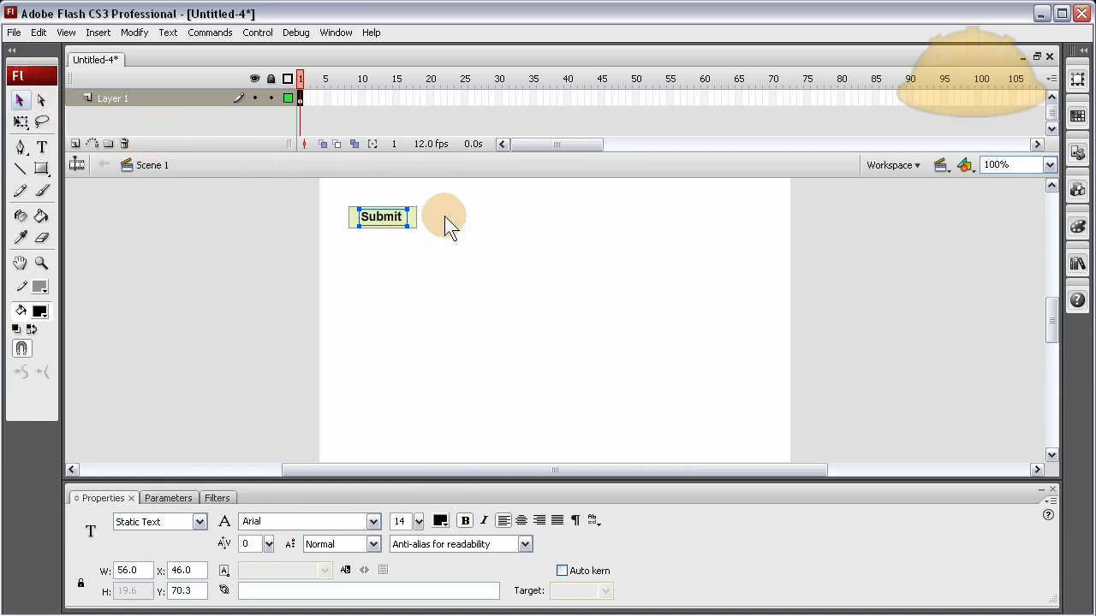
pyautogui.click(380, 215)
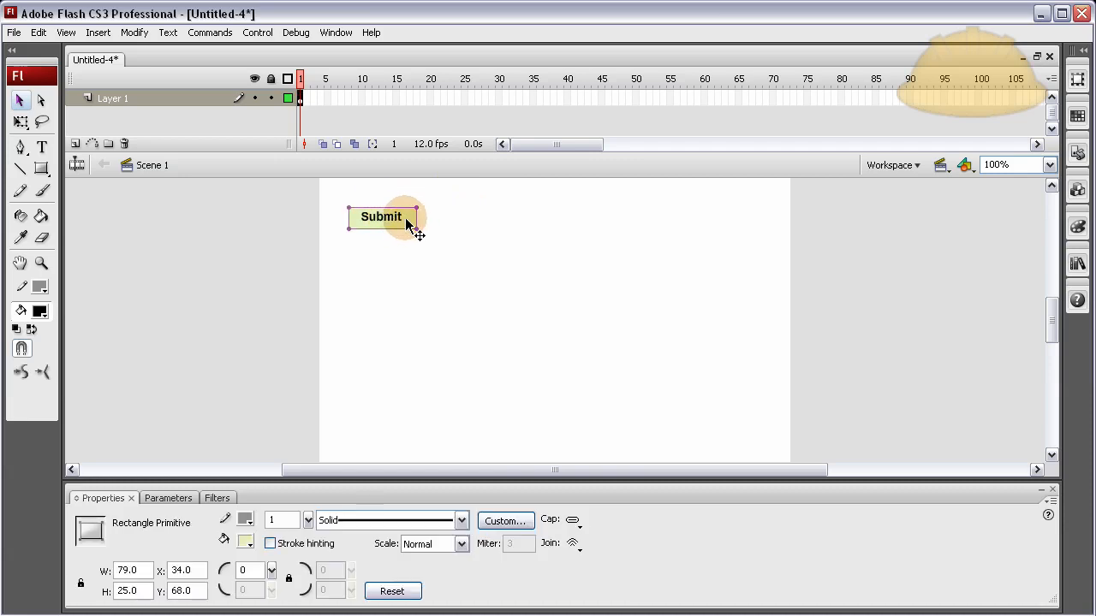
pyautogui.click(599, 342)
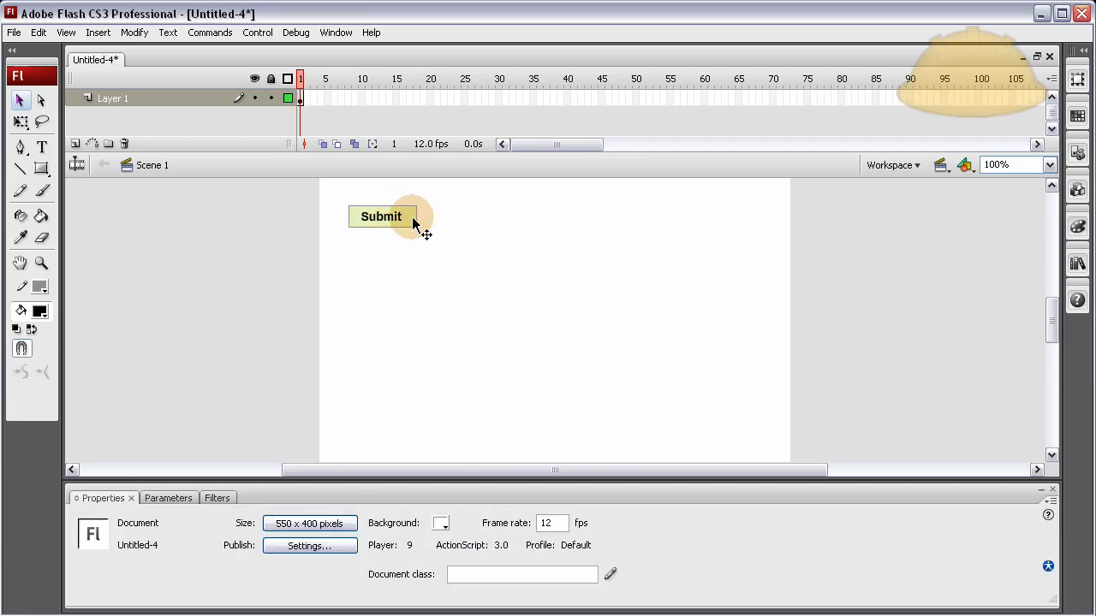
# Convert the rectangle and Submit label into a button symbol named myBtn
pyautogui.click(380, 215)
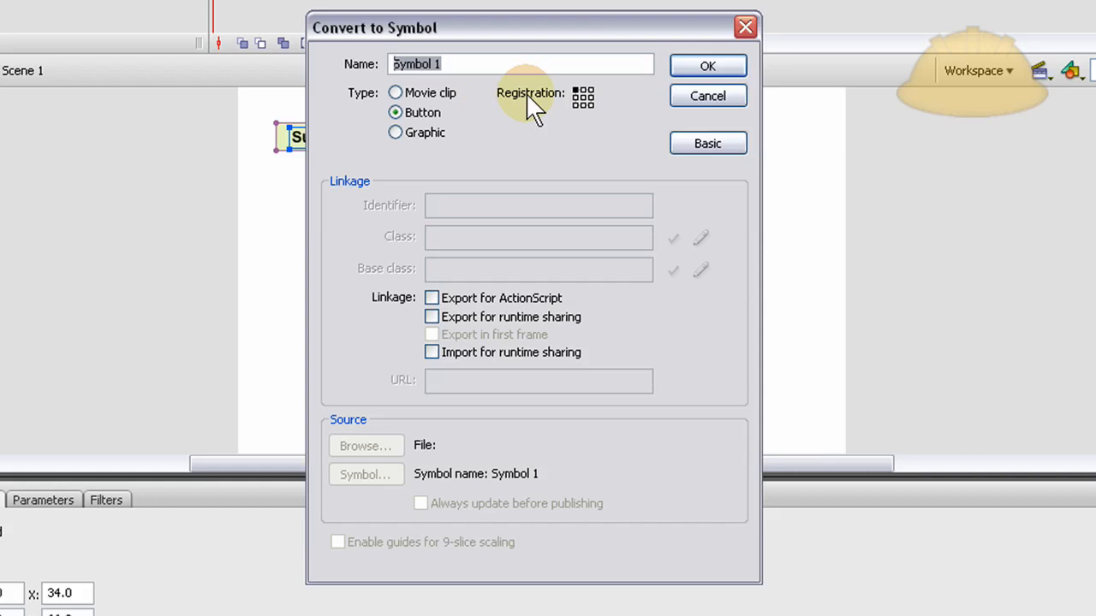
pyautogui.write('myBtn')
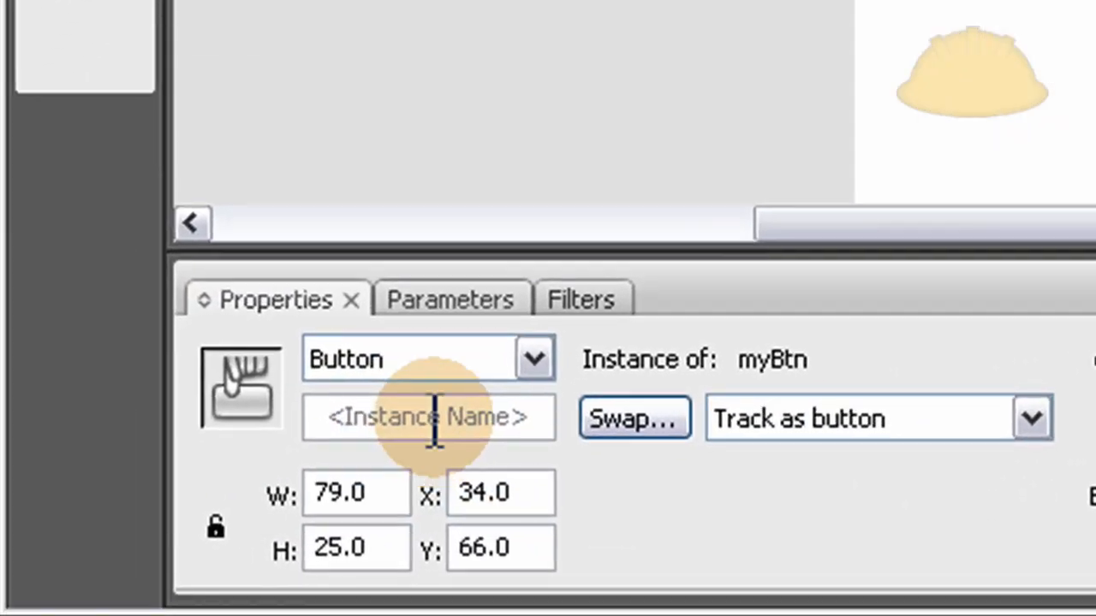
# Name the button instance submitBtn in the Properties panel
pyautogui.write('su')
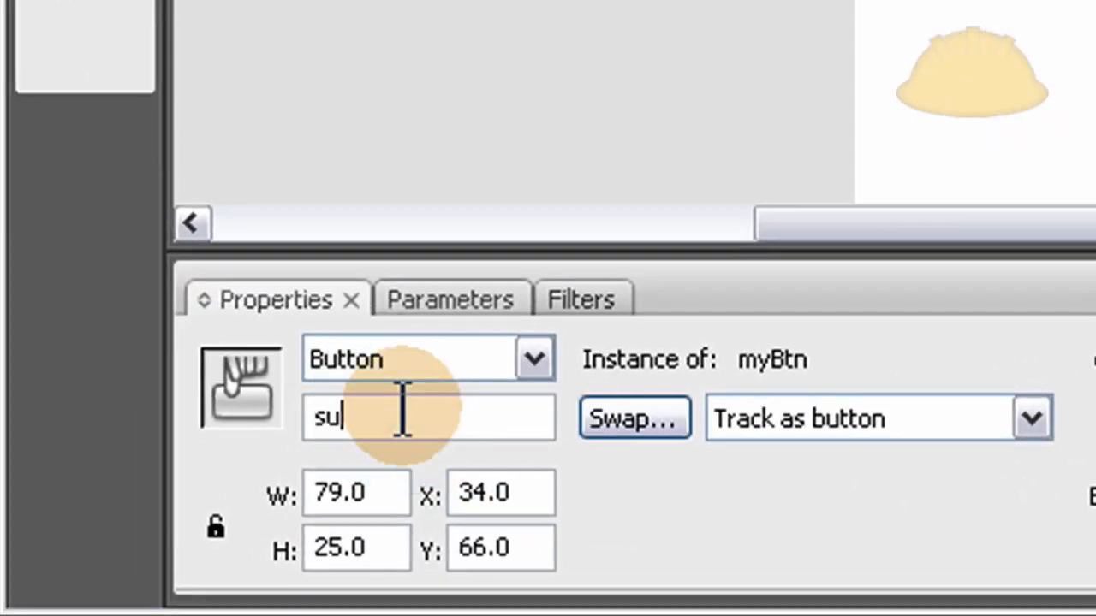
pyautogui.write('bmit')
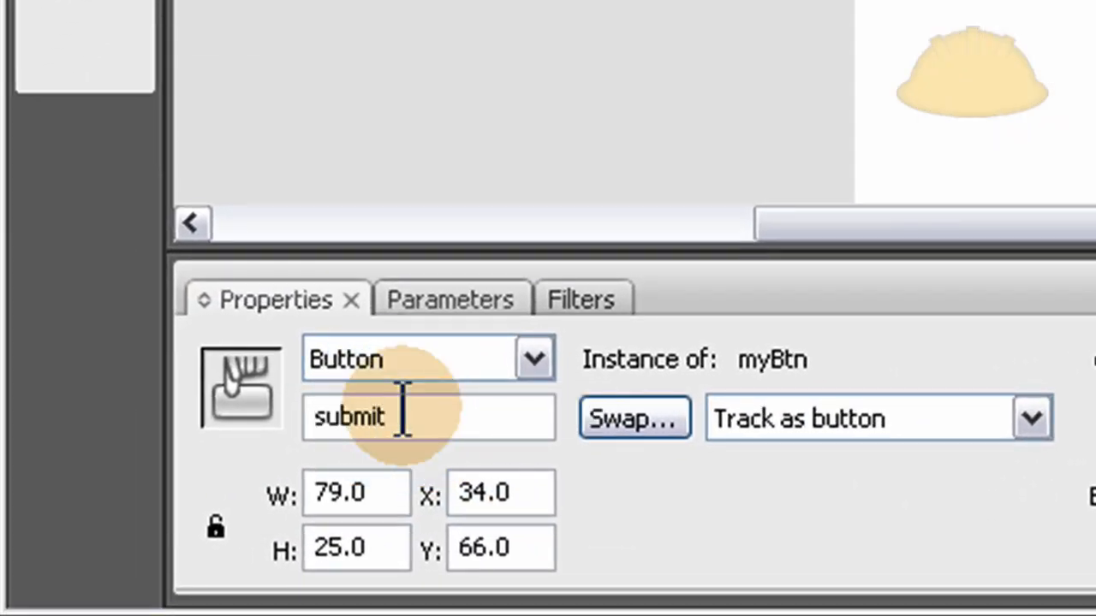
pyautogui.write('Btn')
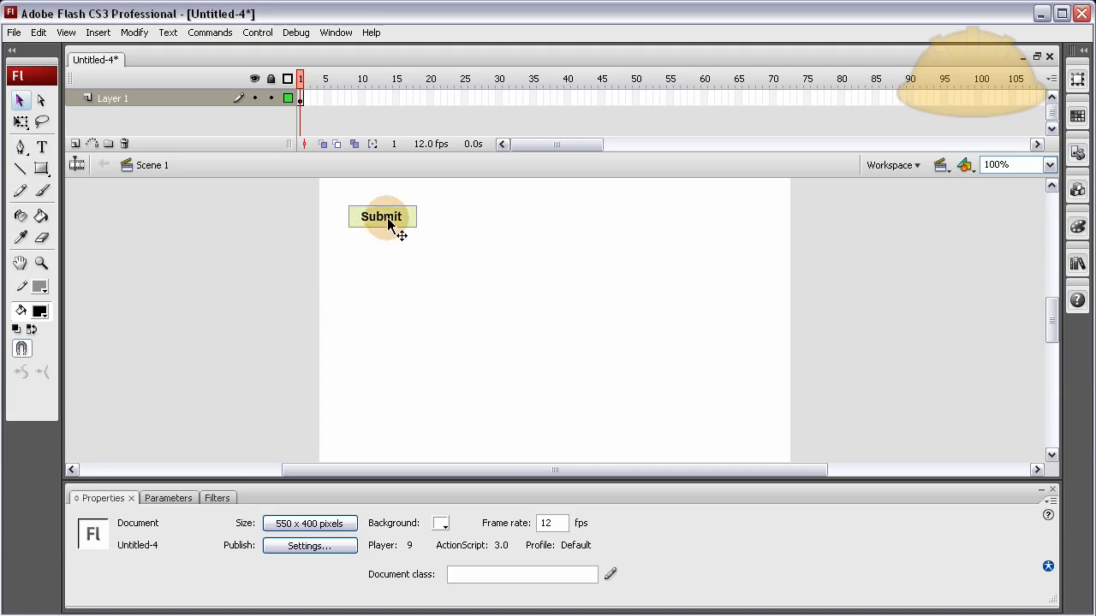
# Place a dynamic text field below the button and name it status_txt
pyautogui.click(380, 216)
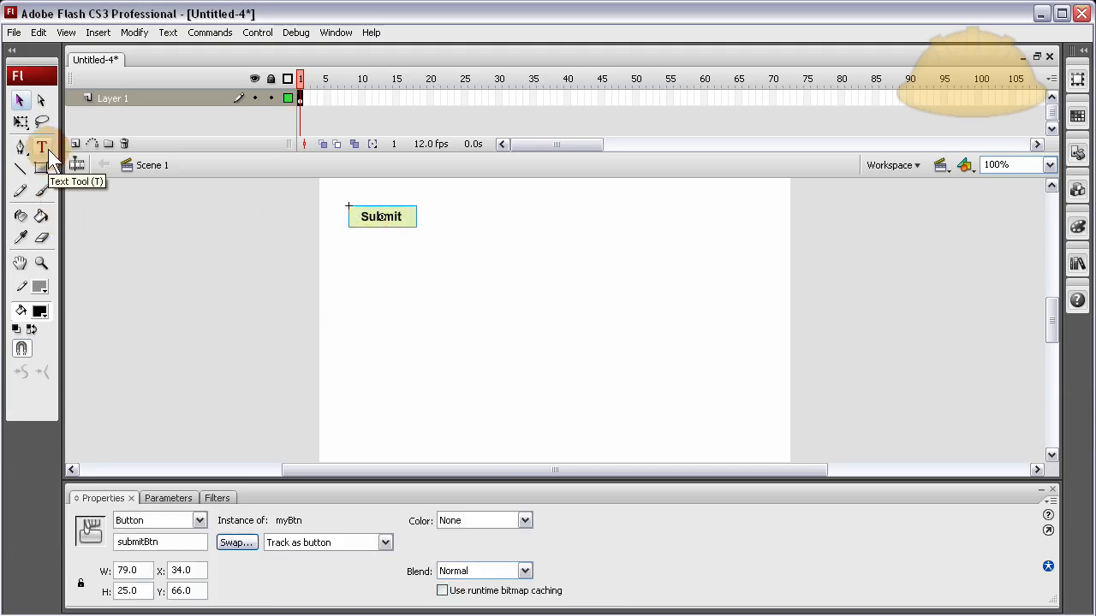
pyautogui.click(41, 146)
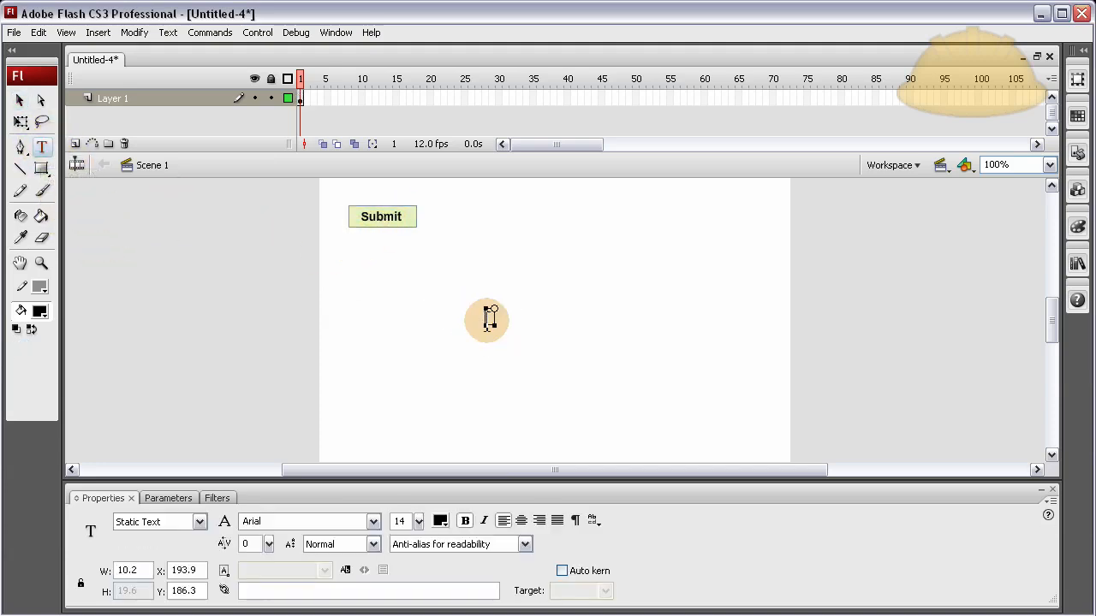
pyautogui.click(160, 520)
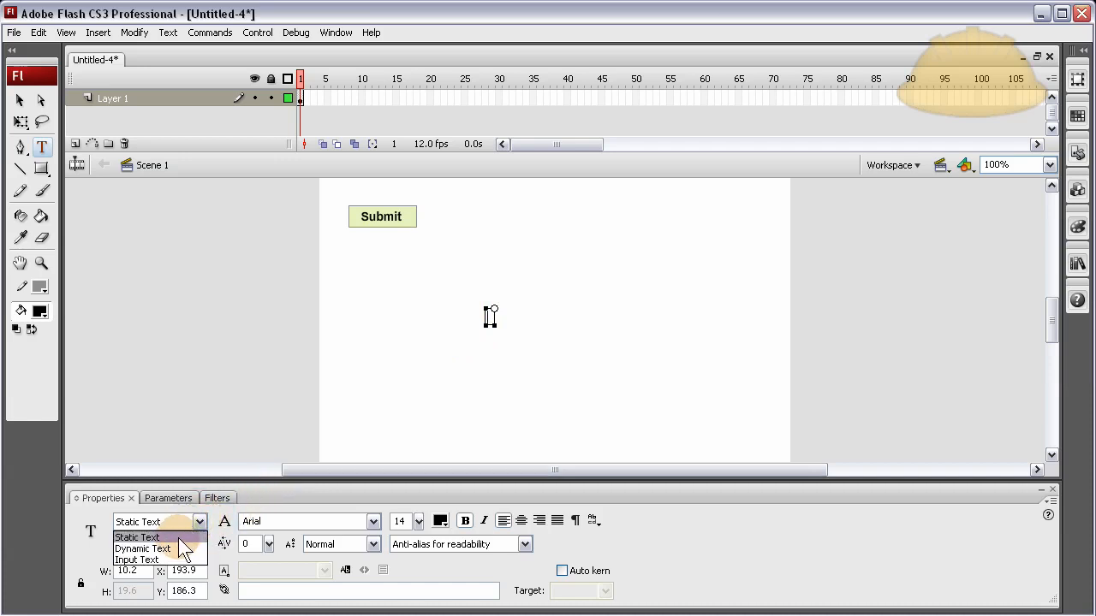
pyautogui.click(142, 548)
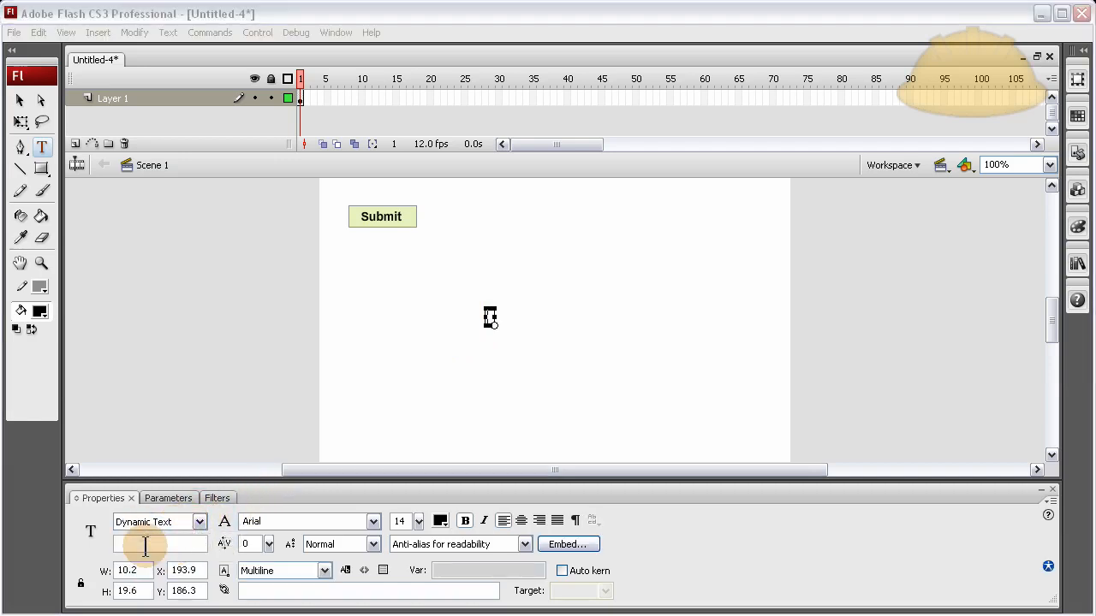
pyautogui.write('stal')
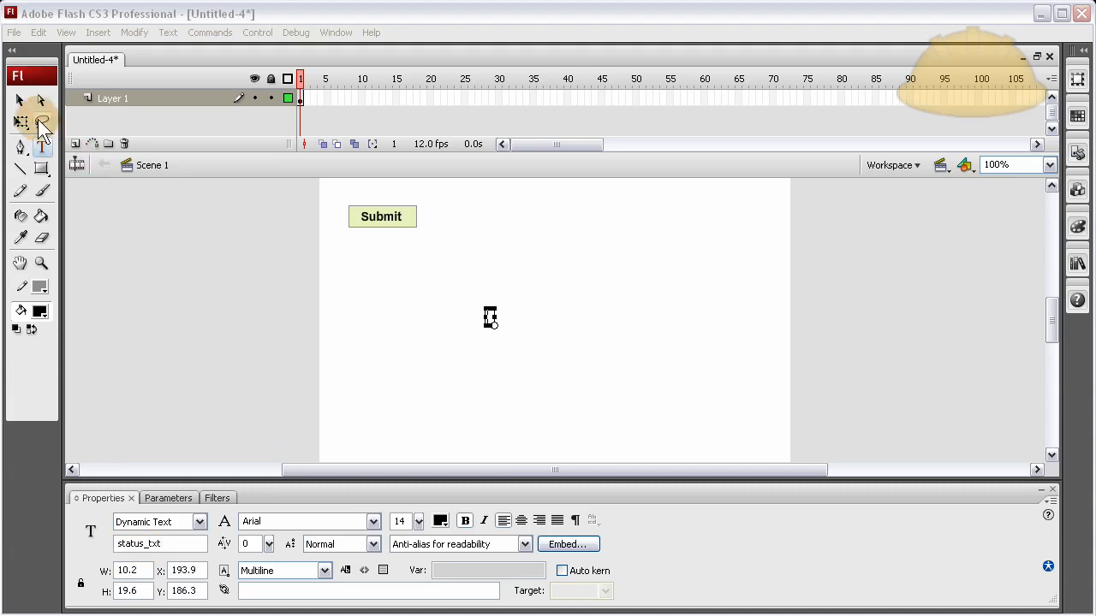
# Enlarge the status_txt field to span the stage width and several lines tall
pyautogui.click(21, 100)
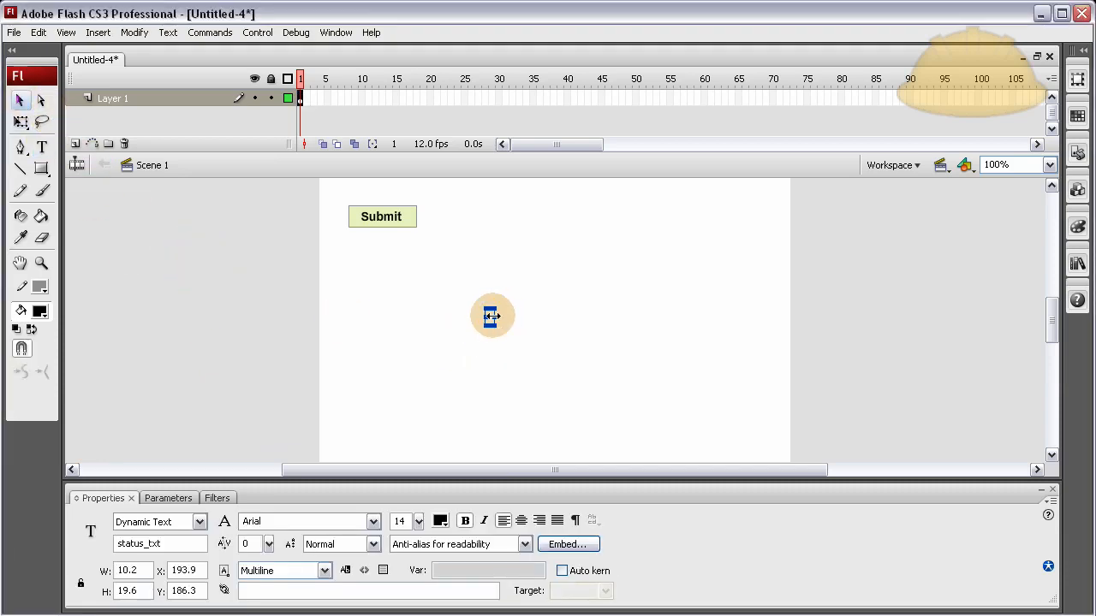
pyautogui.moveTo(493, 319); pyautogui.dragTo(770, 319)
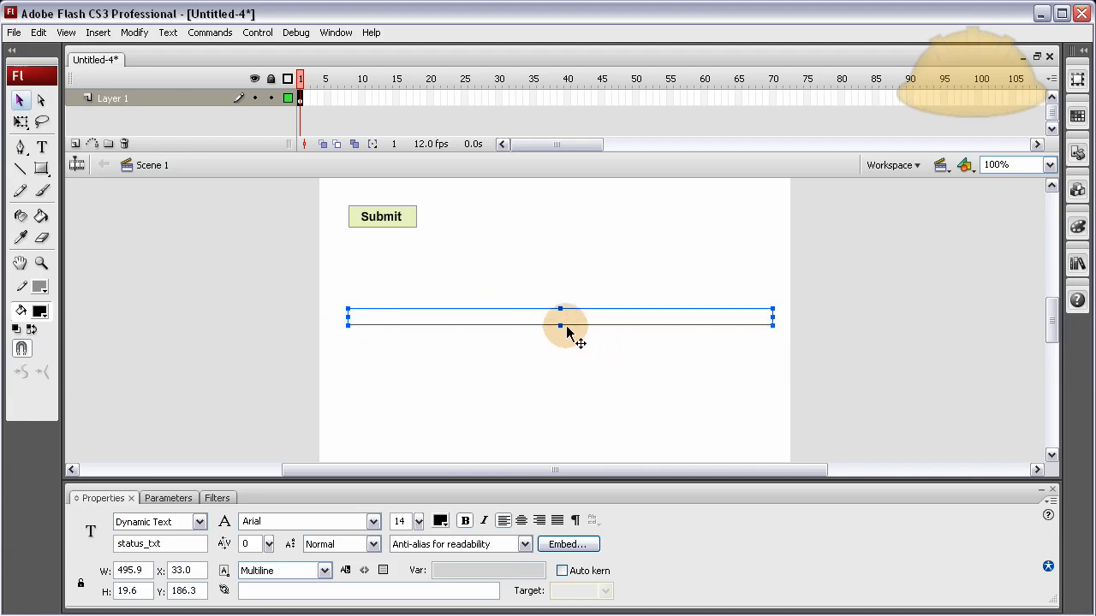
pyautogui.moveTo(562, 320); pyautogui.dragTo(562, 408)
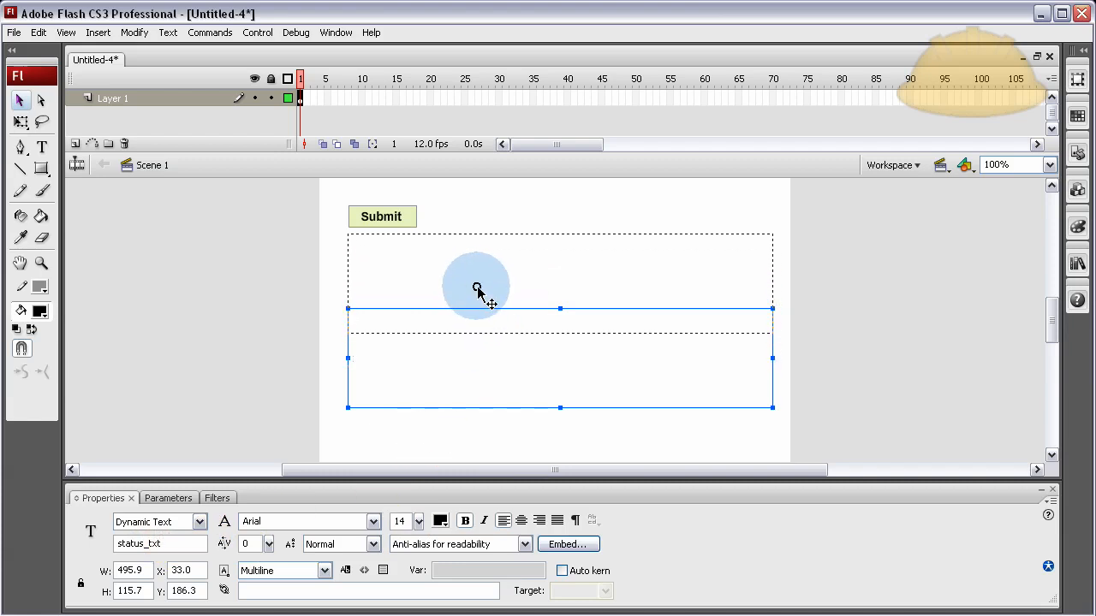
pyautogui.click(593, 267)
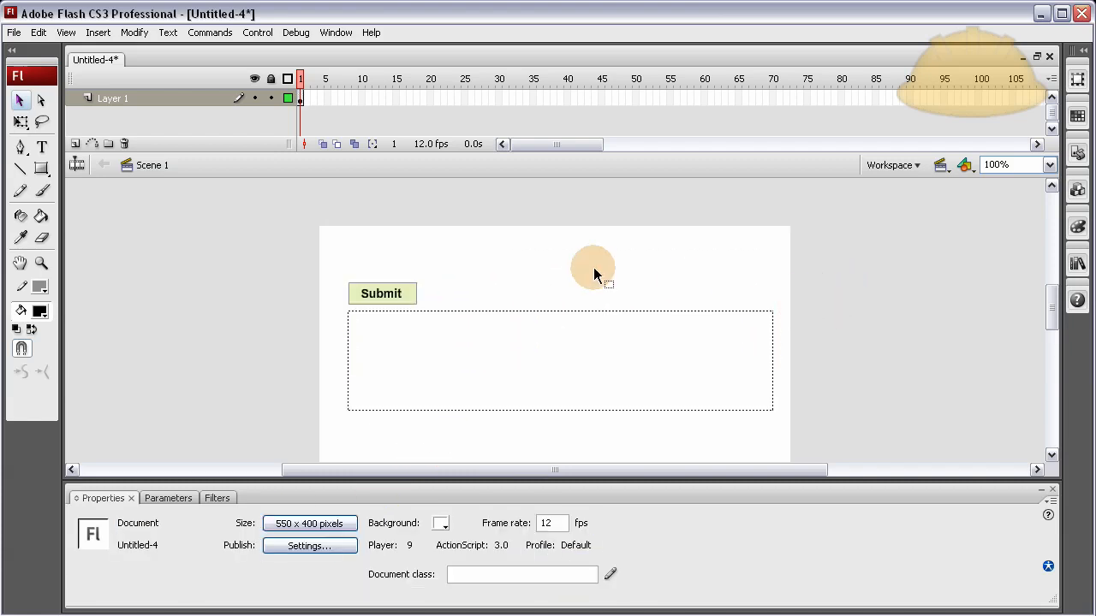
pyautogui.moveTo(788, 521)
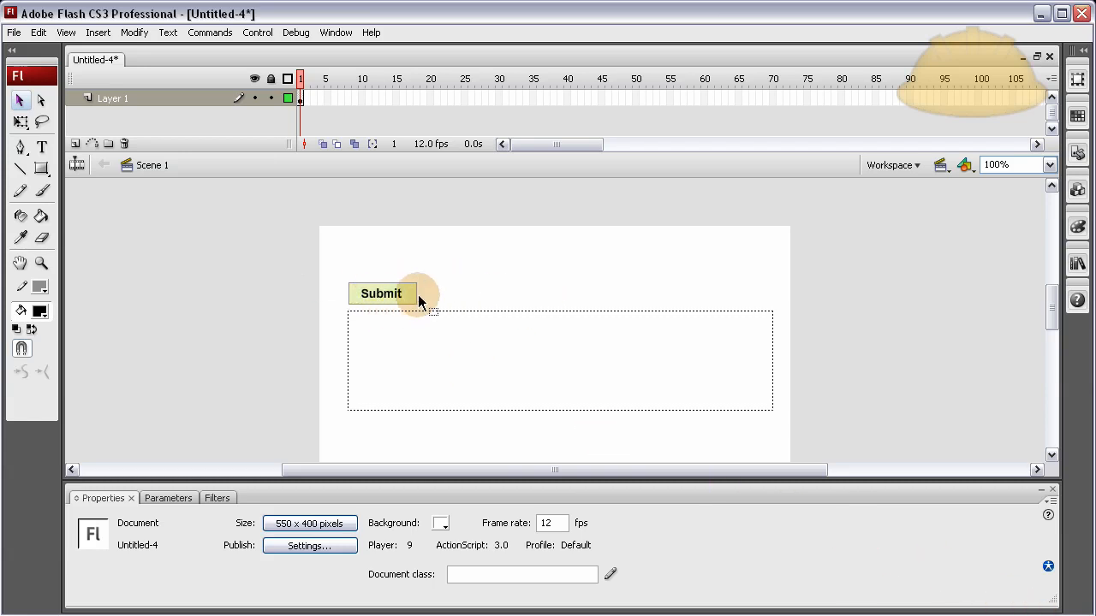
pyautogui.moveTo(407, 261)
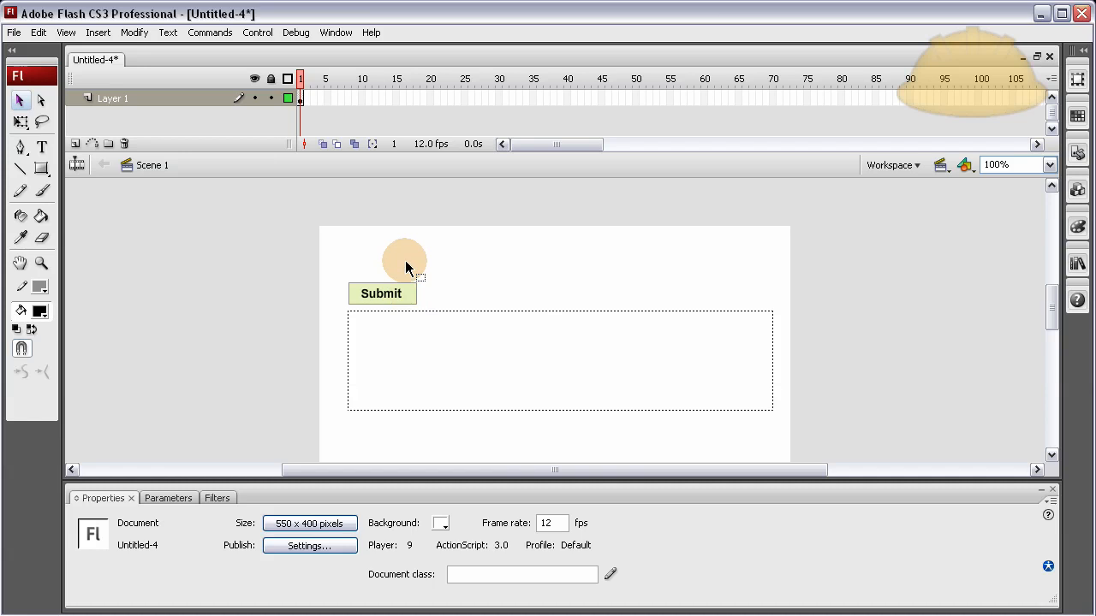
pyautogui.moveTo(533, 305)
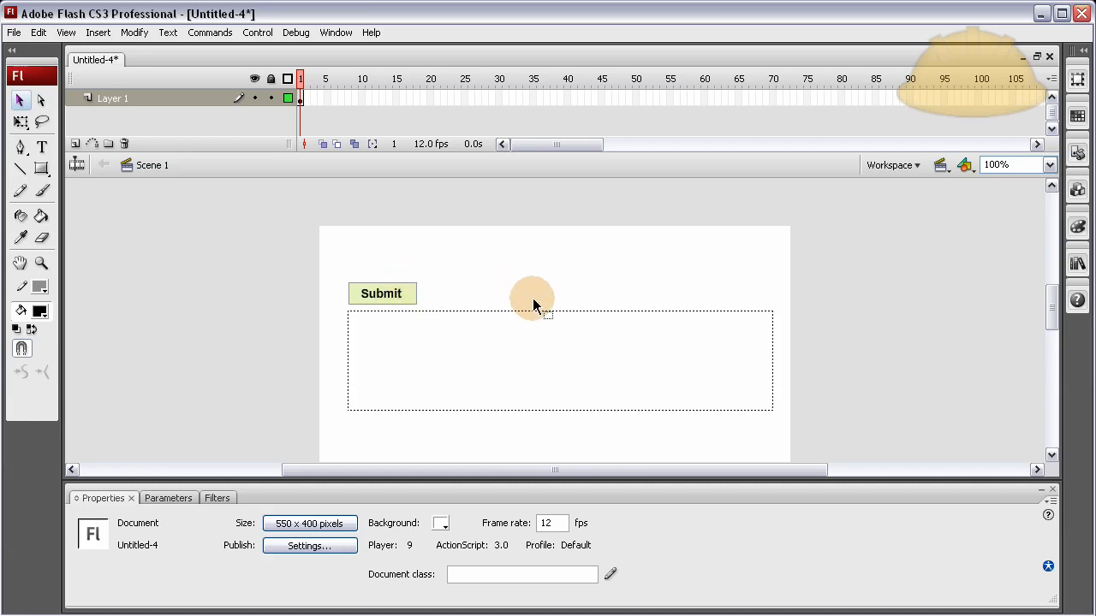
pyautogui.moveTo(431, 285)
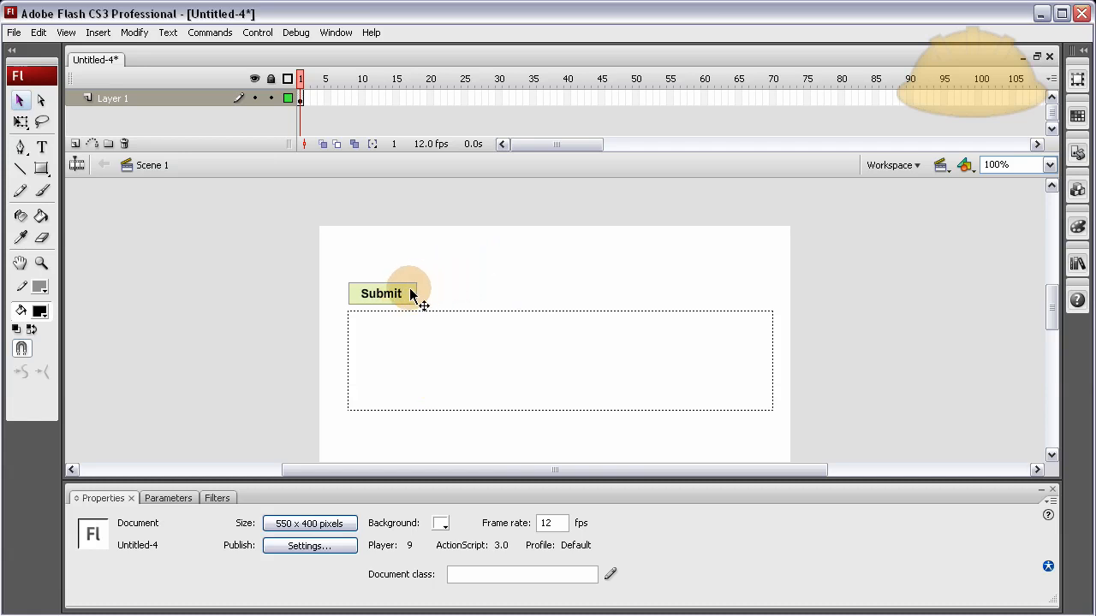
pyautogui.moveTo(425, 289)
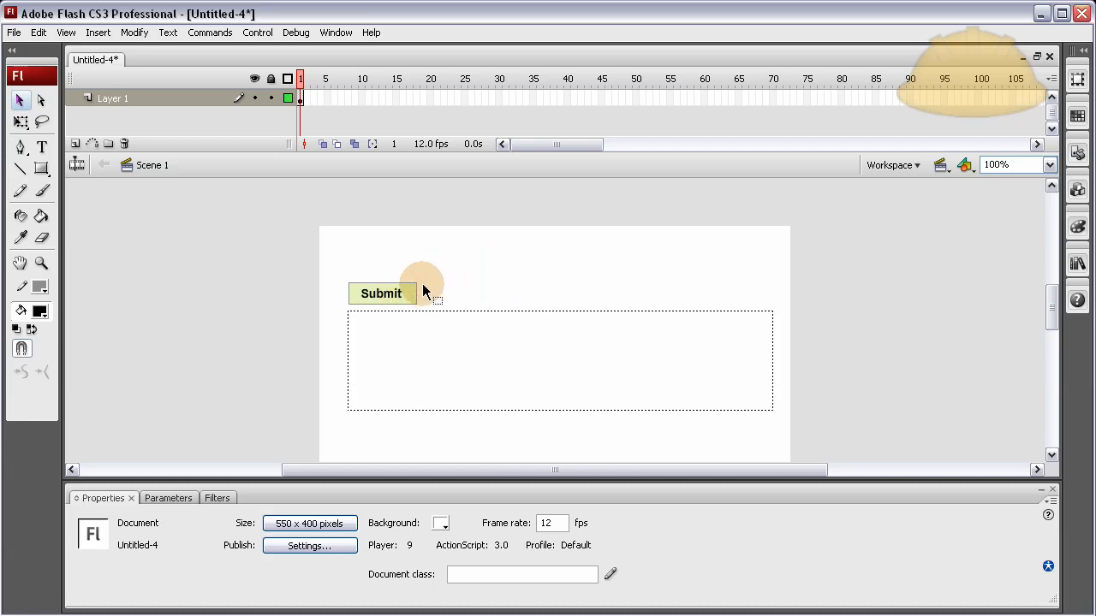
pyautogui.click(380, 293)
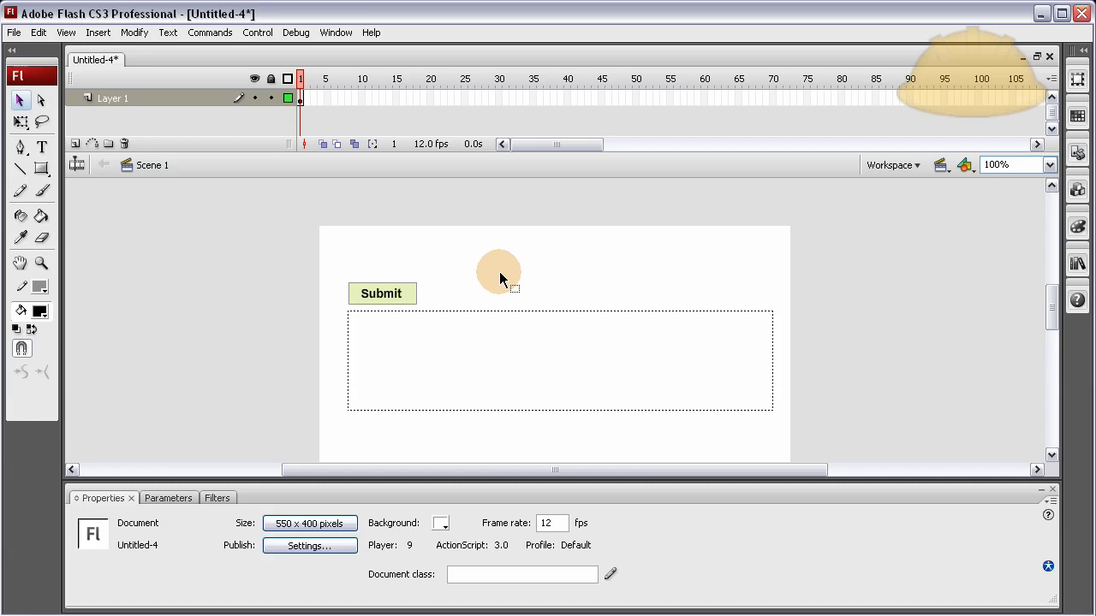
pyautogui.moveTo(409, 301)
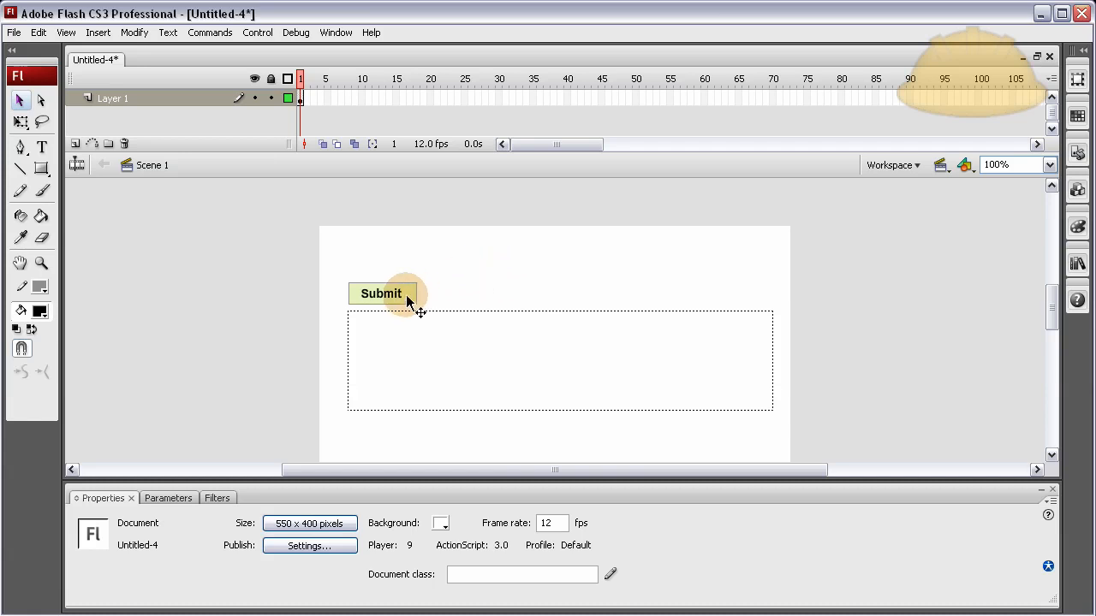
pyautogui.click(382, 295)
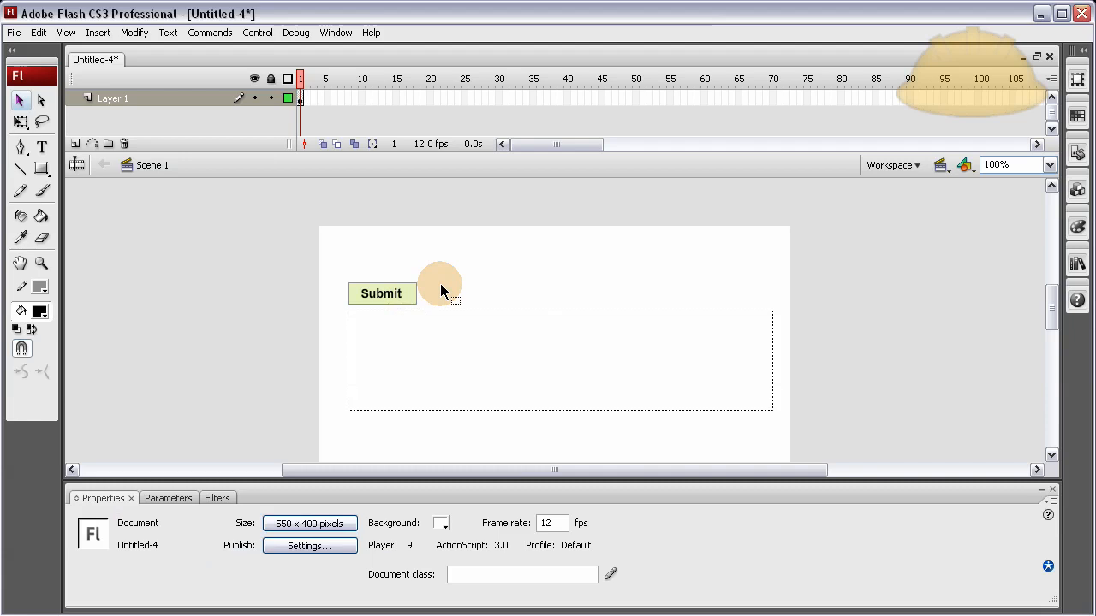
pyautogui.moveTo(75, 144)
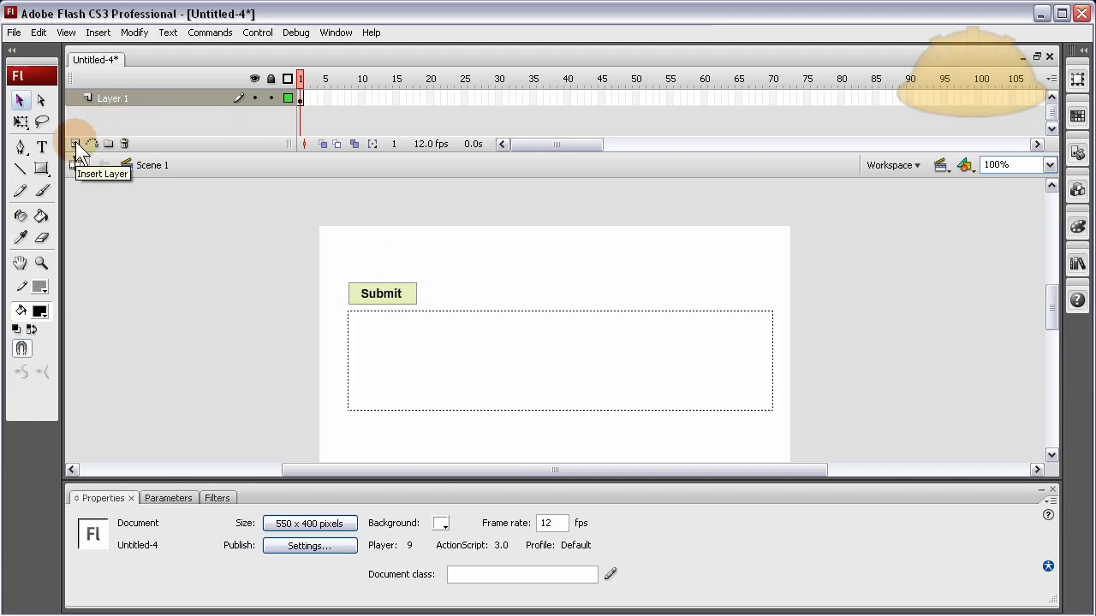
# Insert a new timeline layer named AS3 and select its first frame
pyautogui.click(75, 143)
pyautogui.write('AS3')
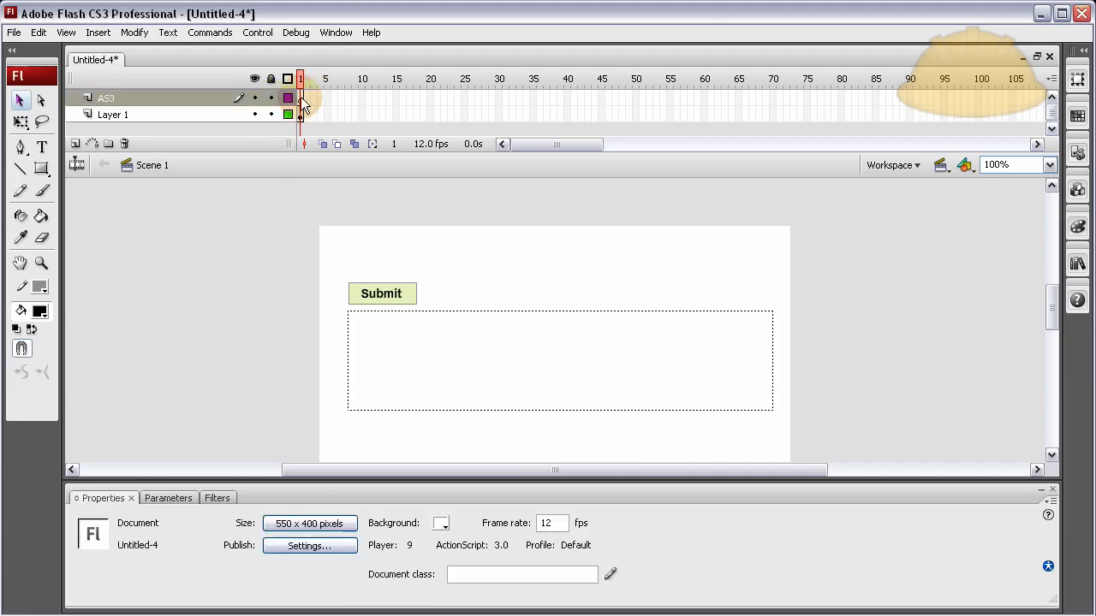
pyautogui.click(380, 294)
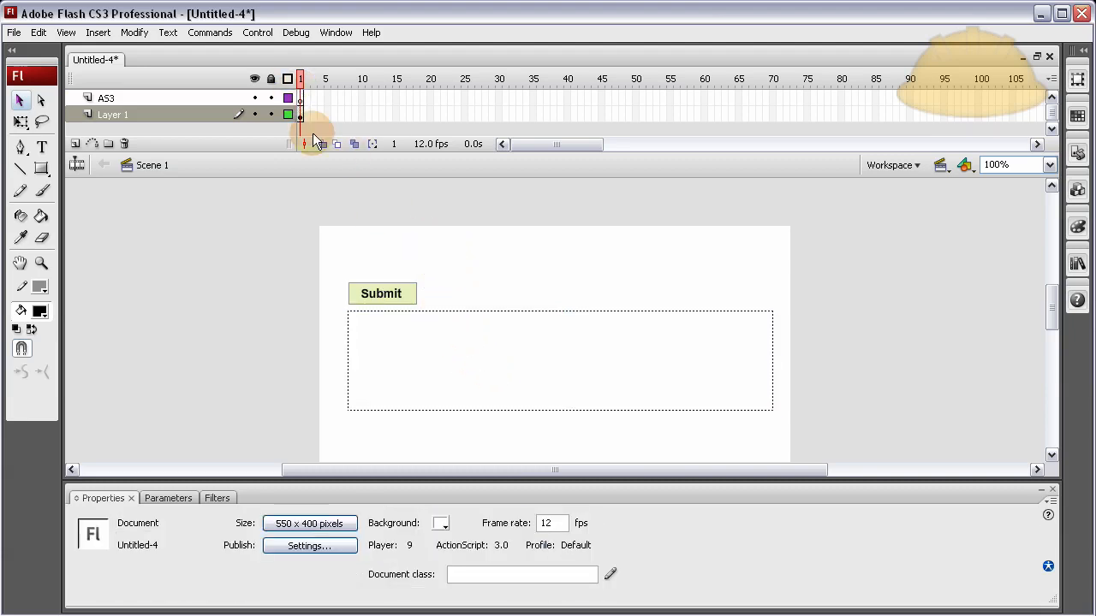
pyautogui.click(380, 293)
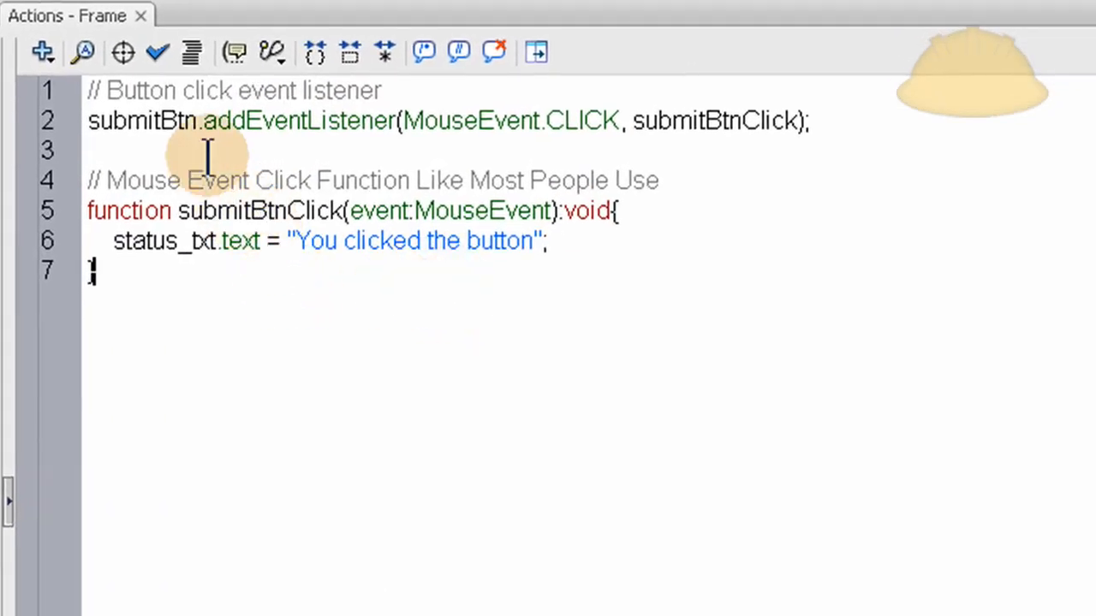
pyautogui.moveTo(414, 89)
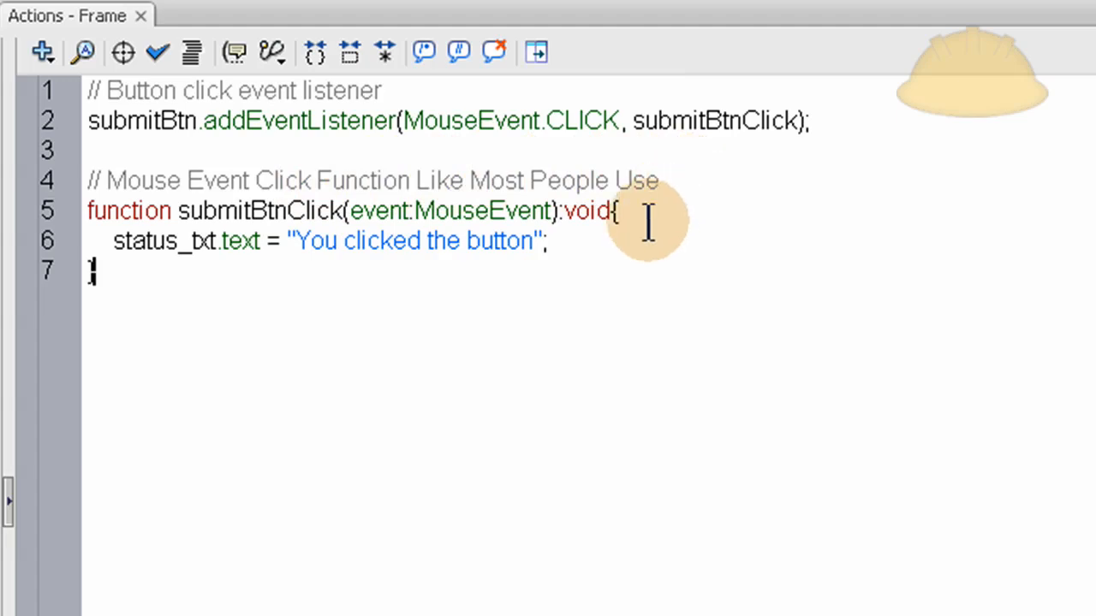
pyautogui.moveTo(376, 128)
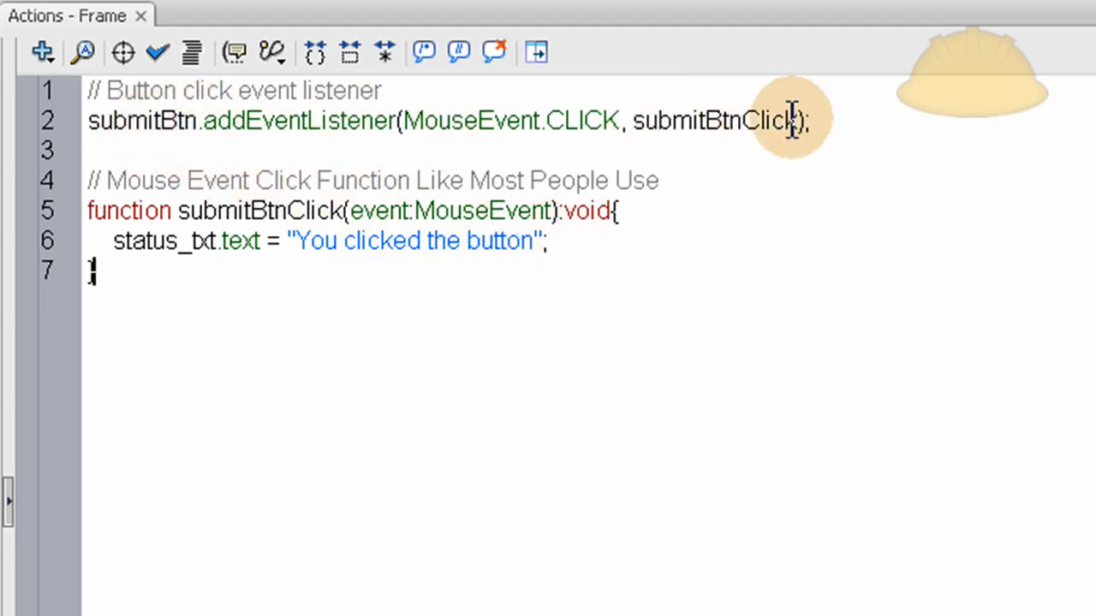
# Wire submitBtn's CLICK listener to a submitBtnClick handler that sets status_txt.text
pyautogui.doubleClick(710, 119)
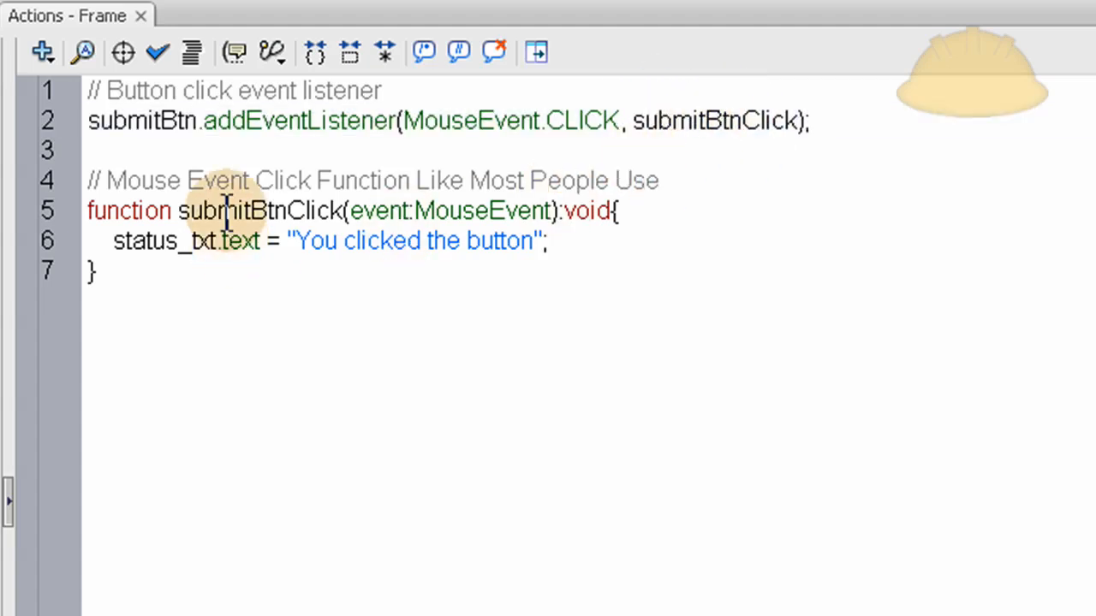
pyautogui.doubleClick(258, 211)
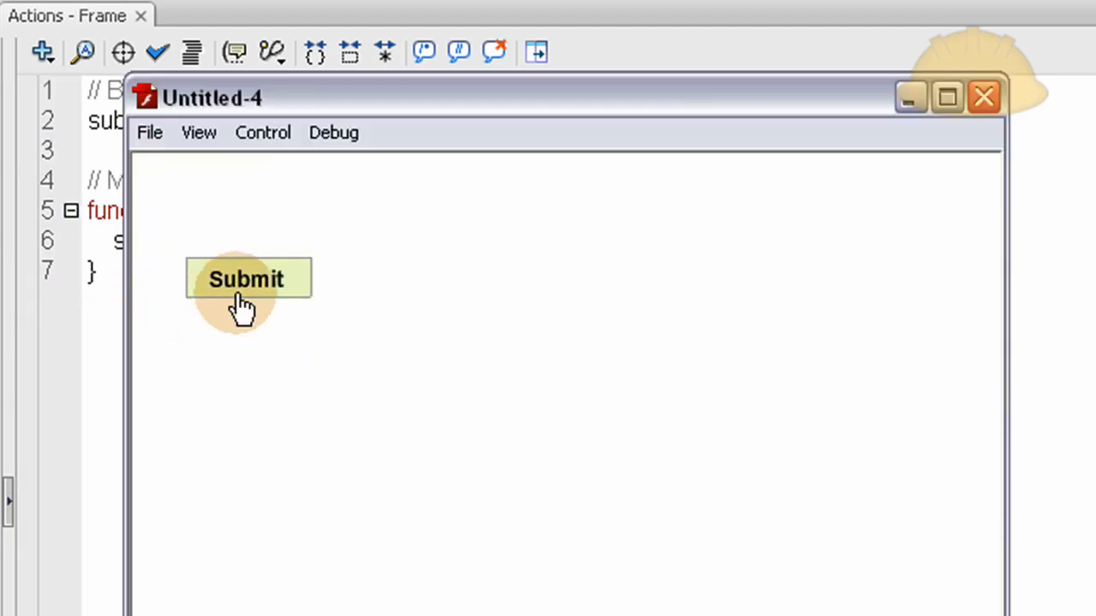
# Click Submit in the test movie to see 'You clicked the button', then close it
pyautogui.click(247, 278)
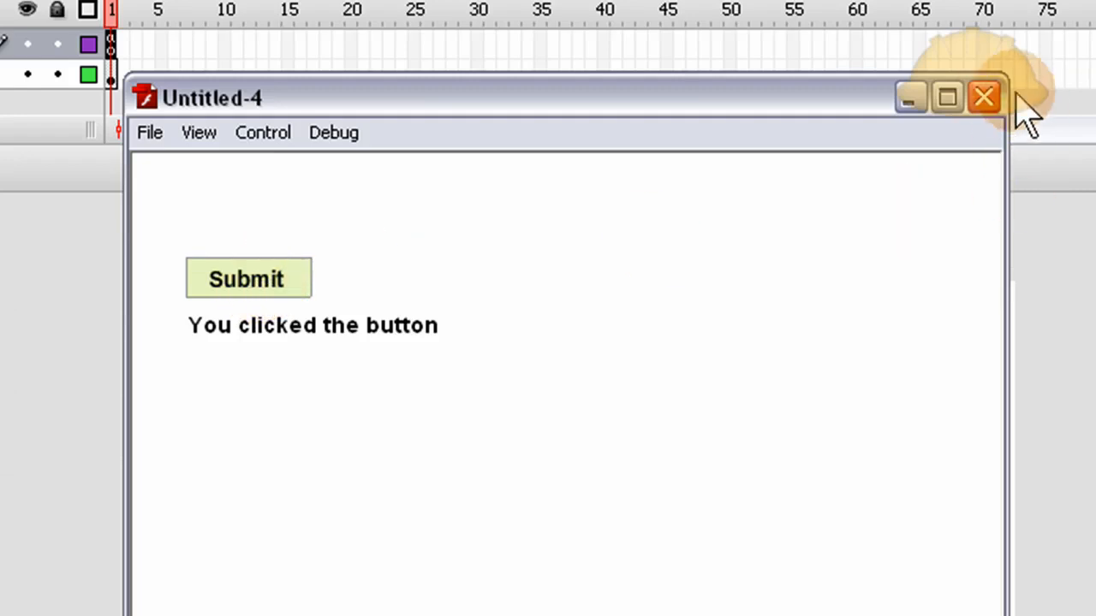
pyautogui.click(983, 96)
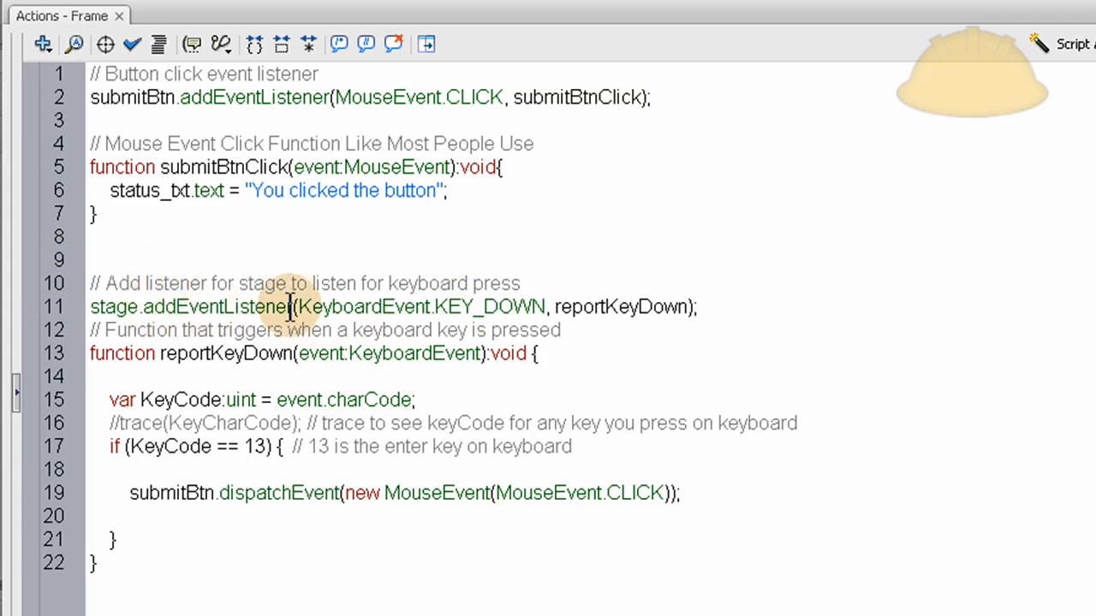
pyautogui.moveTo(589, 312)
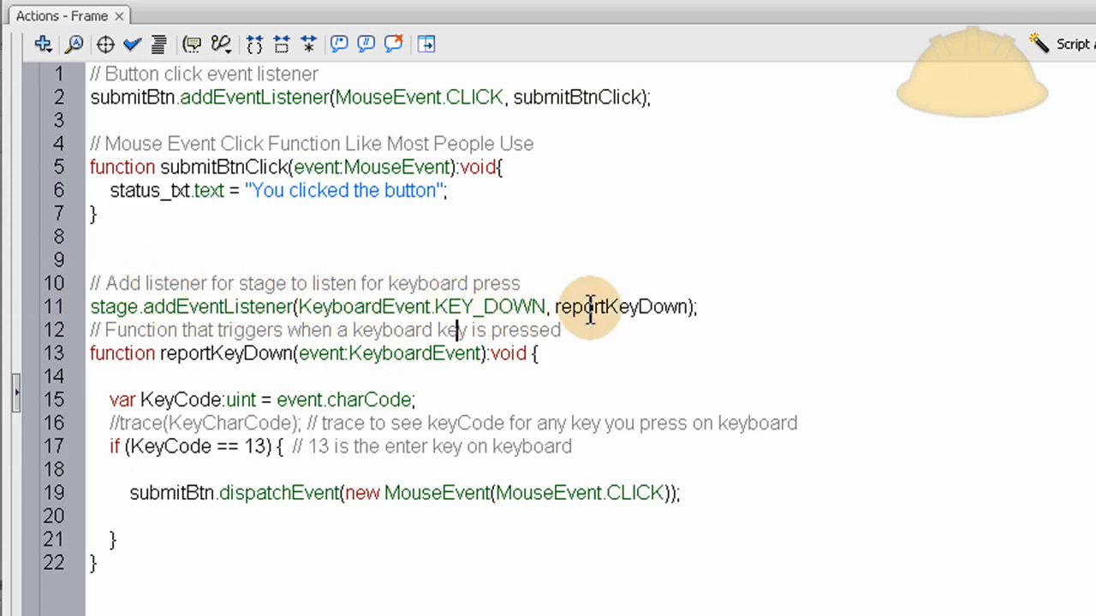
pyautogui.moveTo(425, 306)
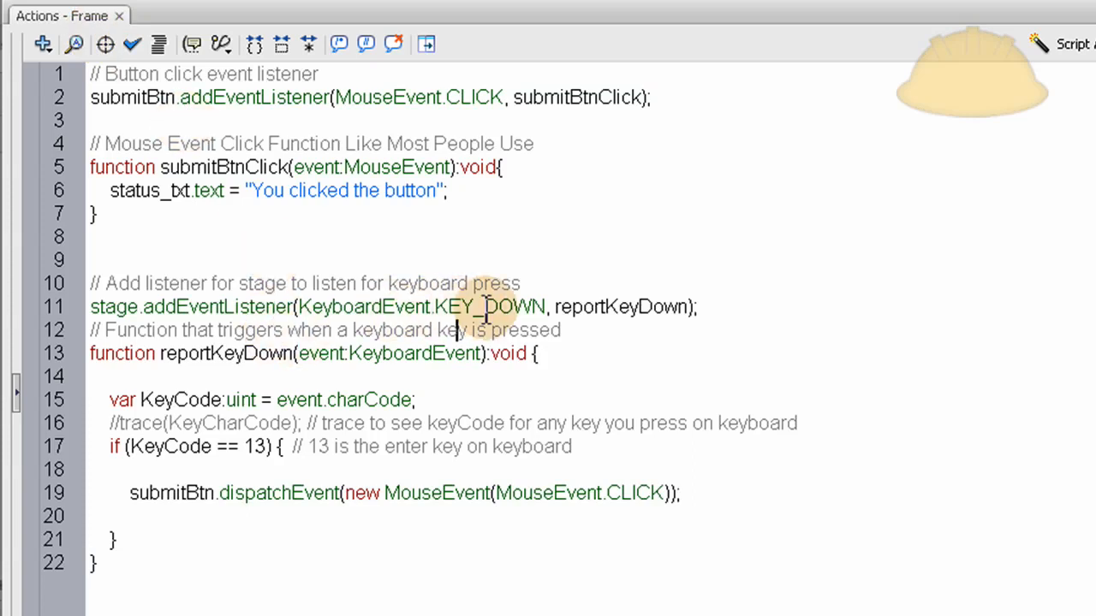
# Add a stage KEY_DOWN listener calling reportKeyDown, which reads the event's key code
pyautogui.doubleClick(623, 306)
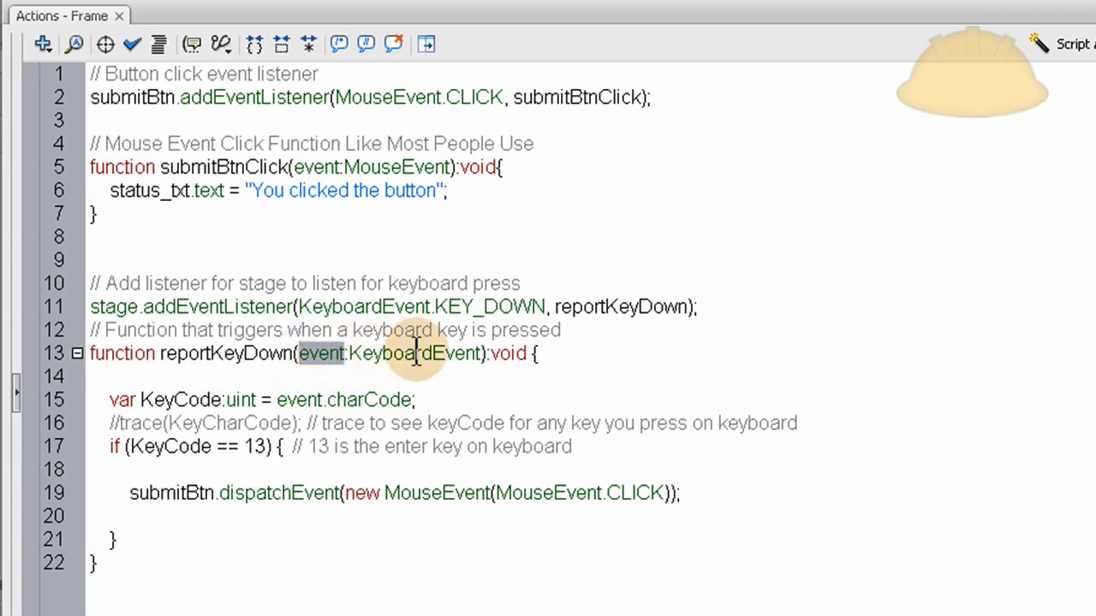
pyautogui.doubleClick(414, 353)
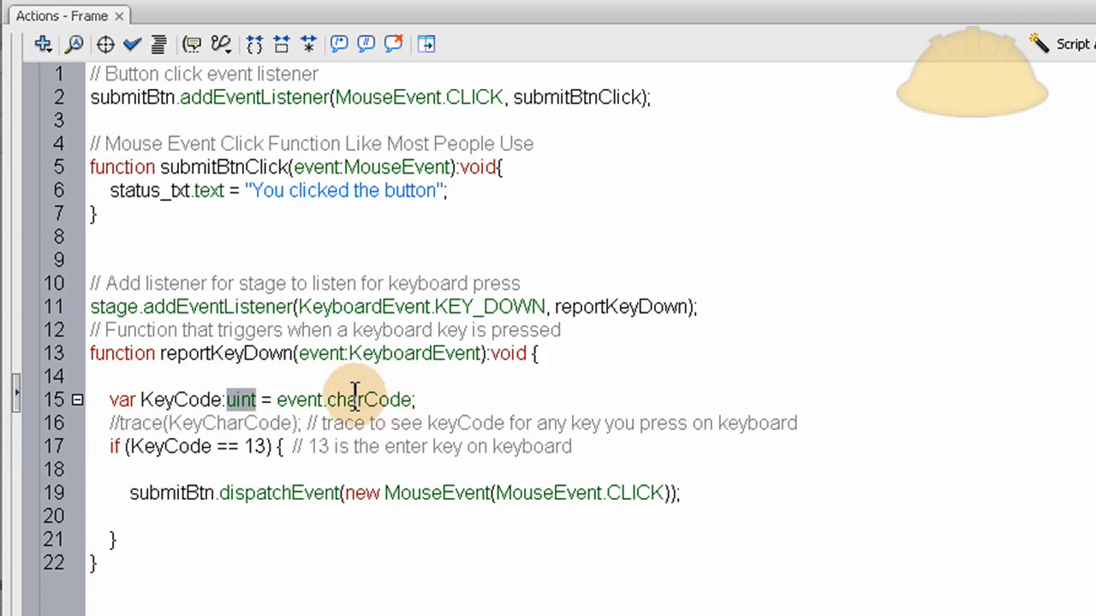
pyautogui.moveTo(318, 394)
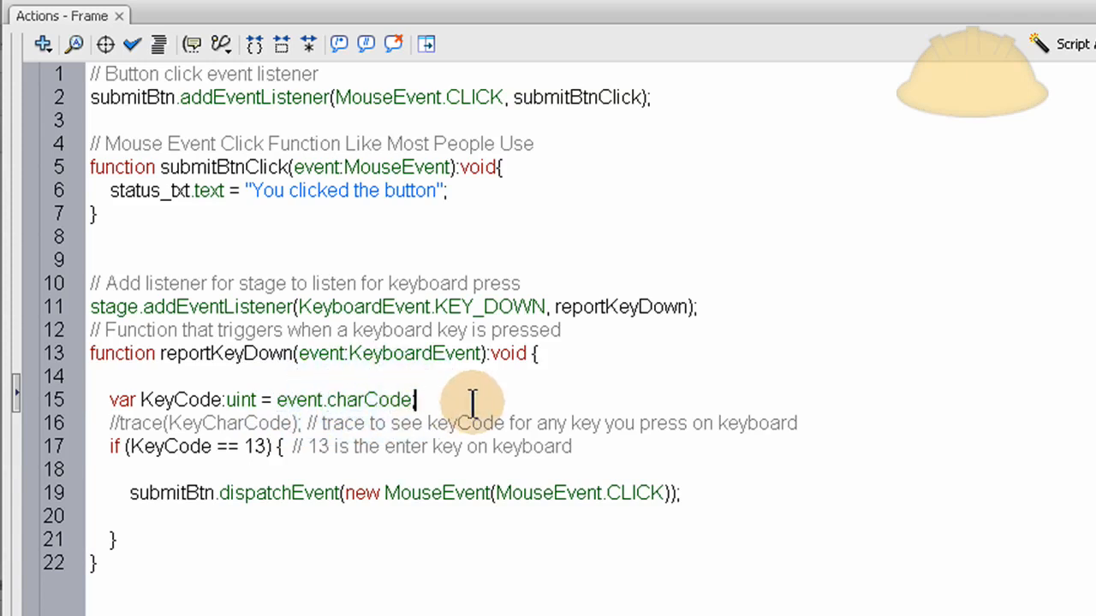
pyautogui.moveTo(162, 401)
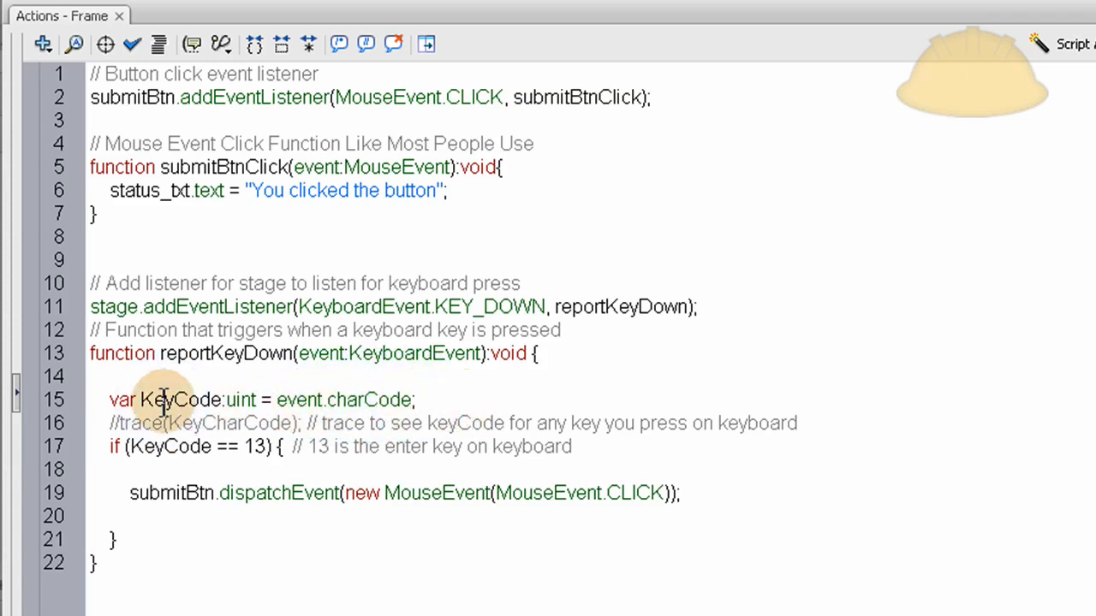
pyautogui.doubleClick(180, 401)
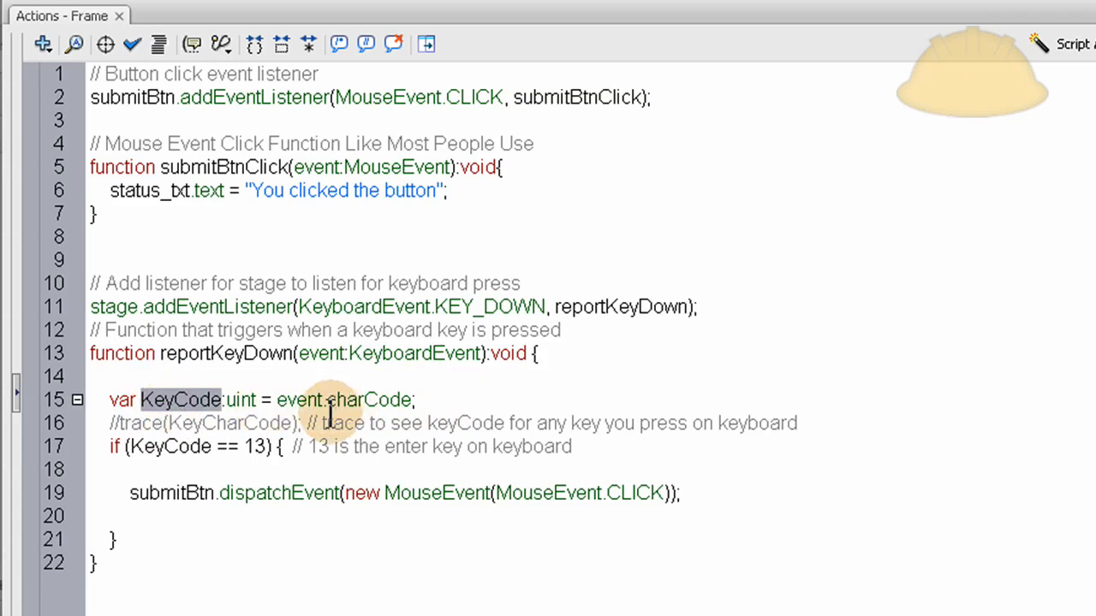
pyautogui.moveTo(266, 445)
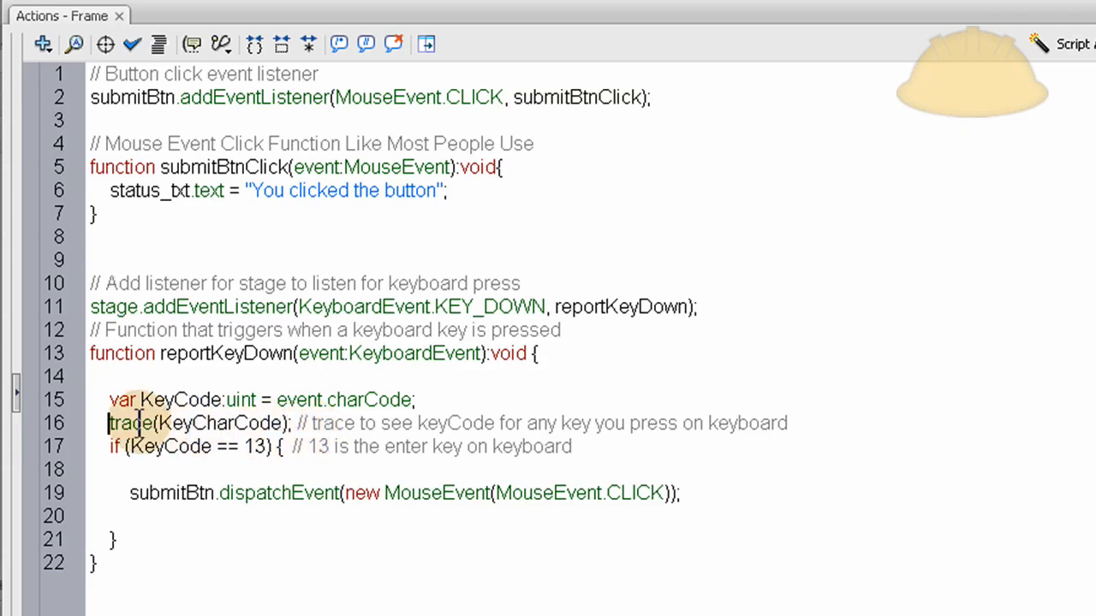
# Have reportKeyDown dispatch MouseEvent.CLICK on submitBtn when charCode equals 13
pyautogui.doubleClick(219, 423)
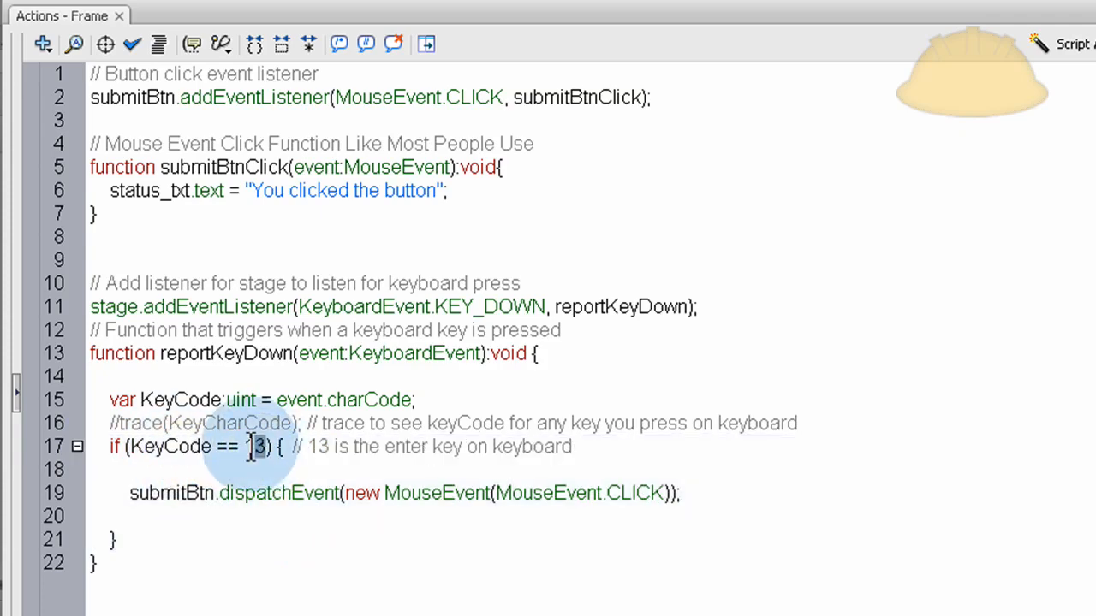
pyautogui.doubleClick(257, 445)
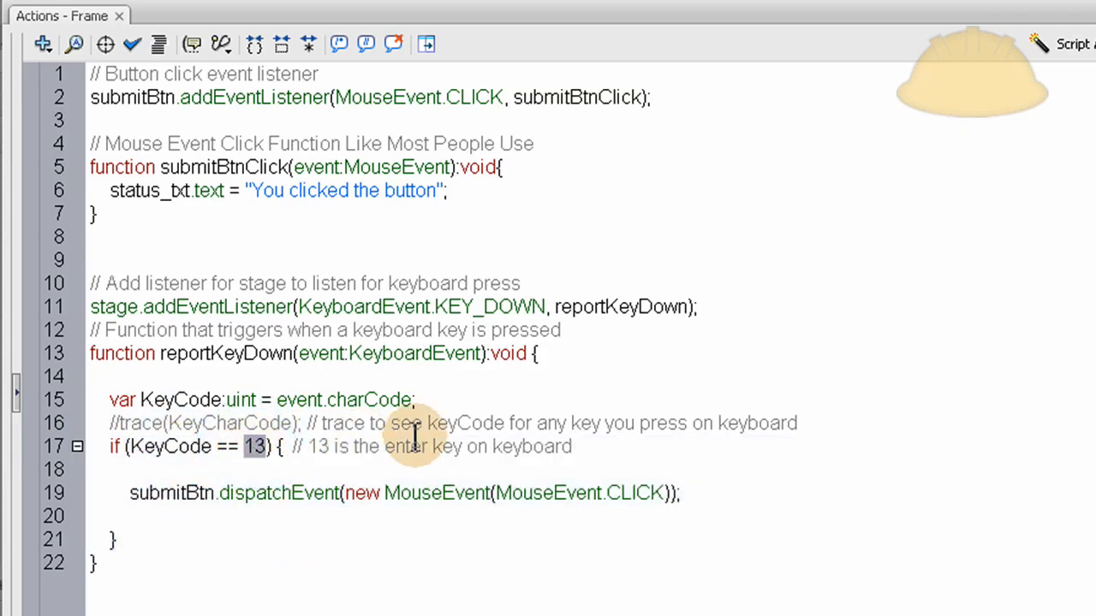
pyautogui.moveTo(387, 463)
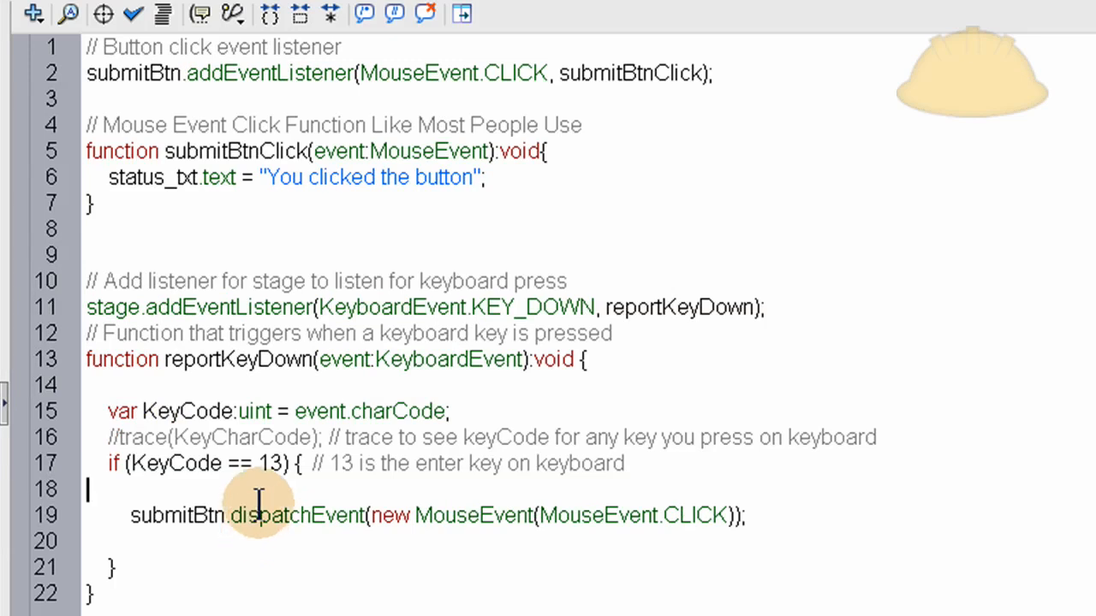
pyautogui.moveTo(133, 516)
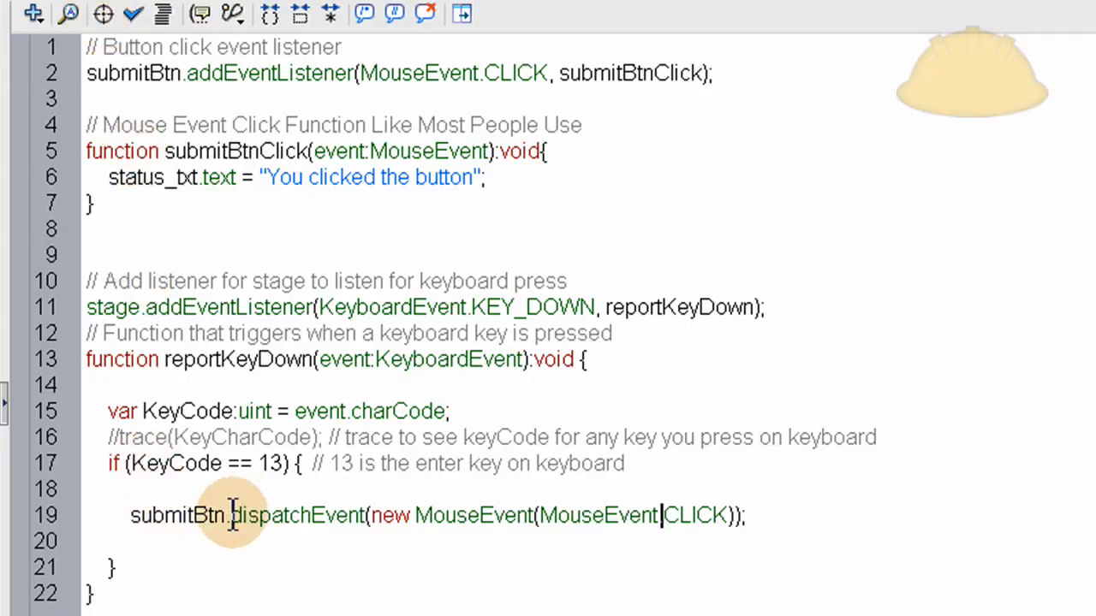
pyautogui.doubleClick(298, 515)
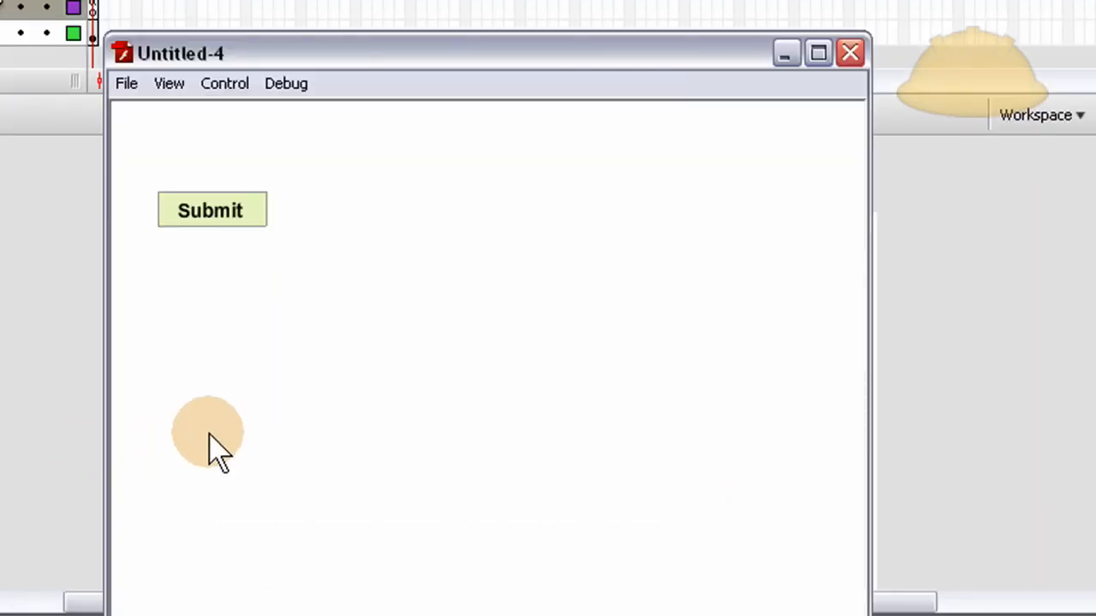
pyautogui.moveTo(248, 223)
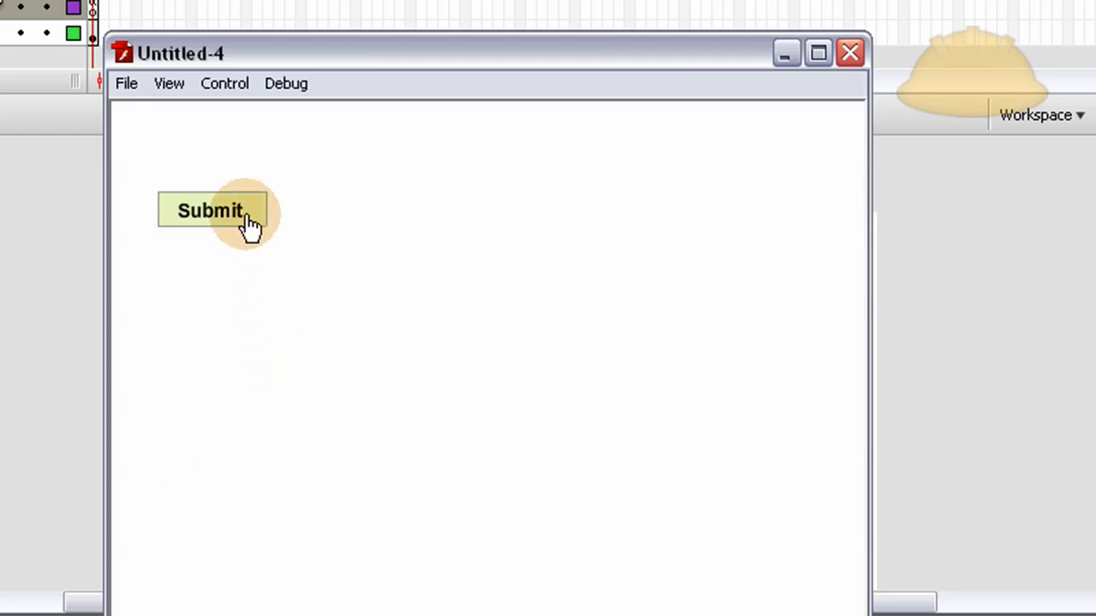
# Confirm clicking Submit shows 'You clicked the button' in the test movie, then close it
pyautogui.click(209, 209)
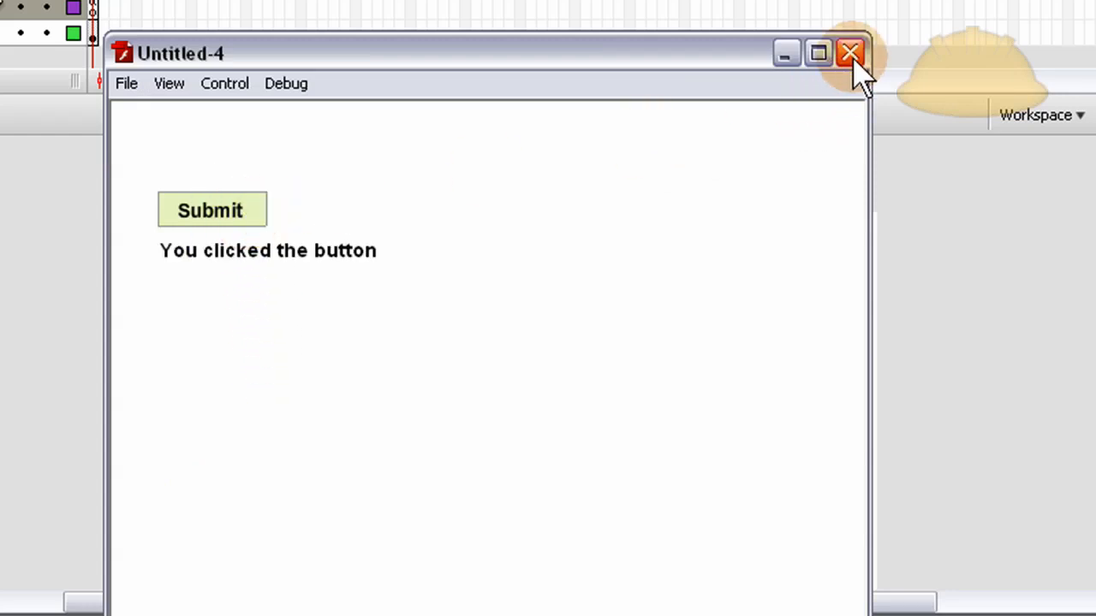
pyautogui.click(849, 53)
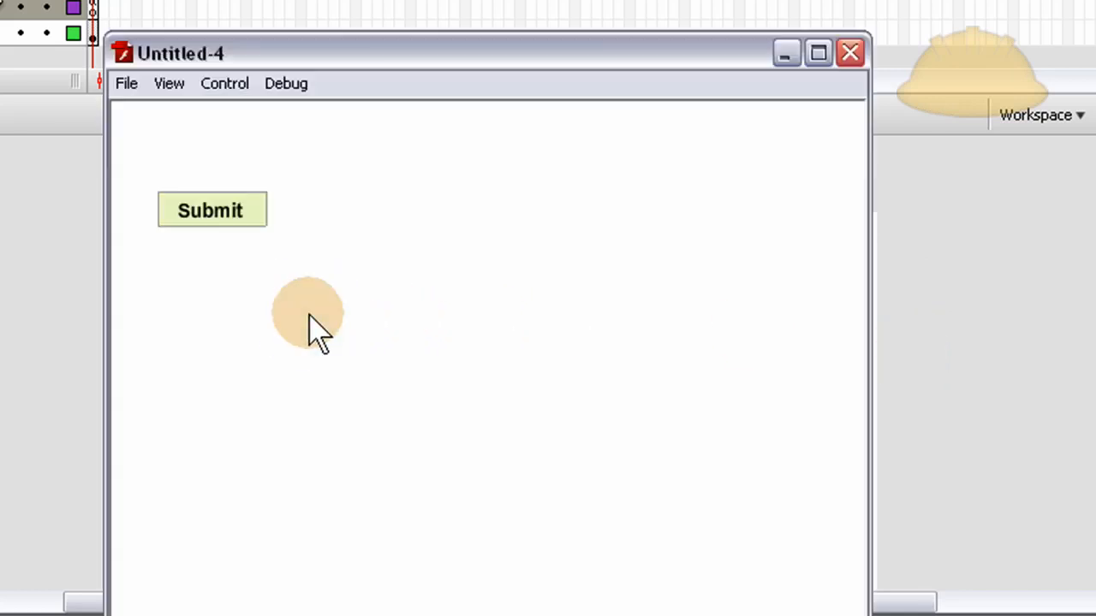
pyautogui.moveTo(209, 329)
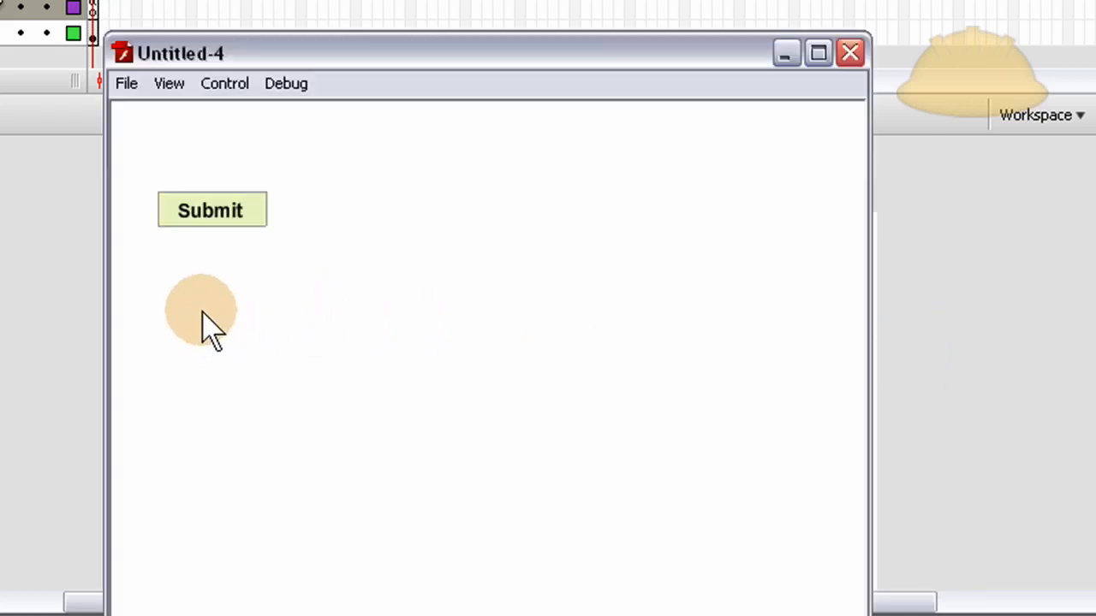
# Confirm pressing Enter also shows 'You clicked the button', then close the test movie
pyautogui.click(211, 209)
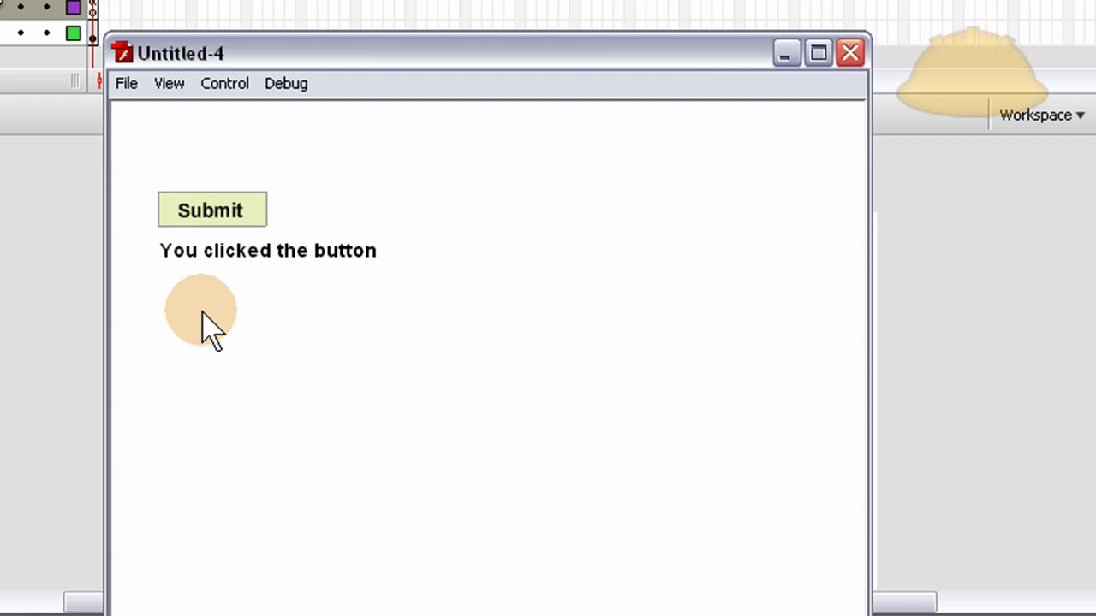
pyautogui.click(849, 51)
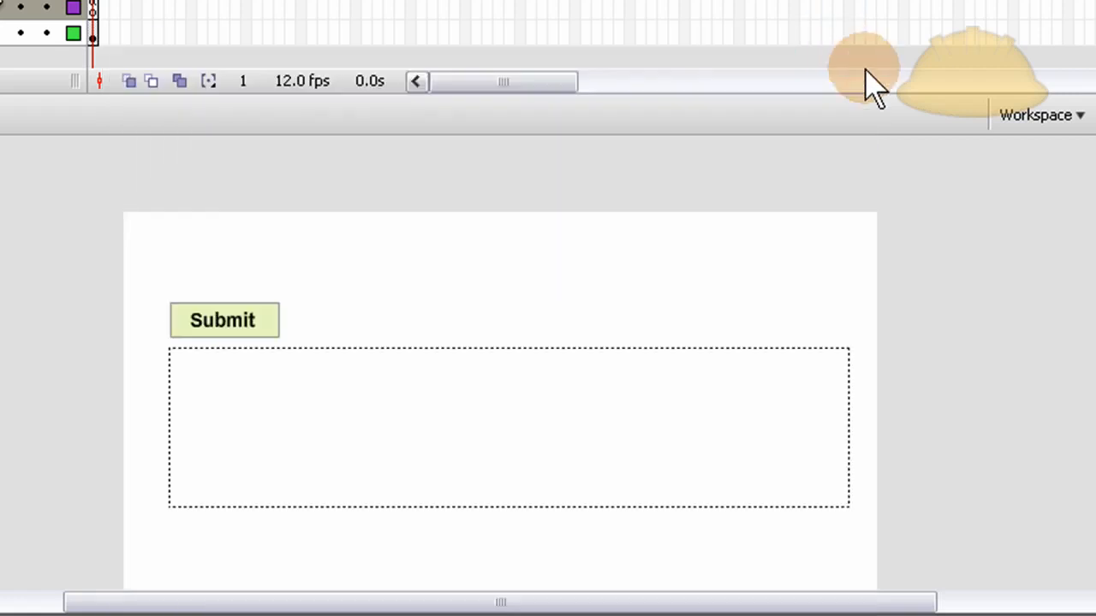